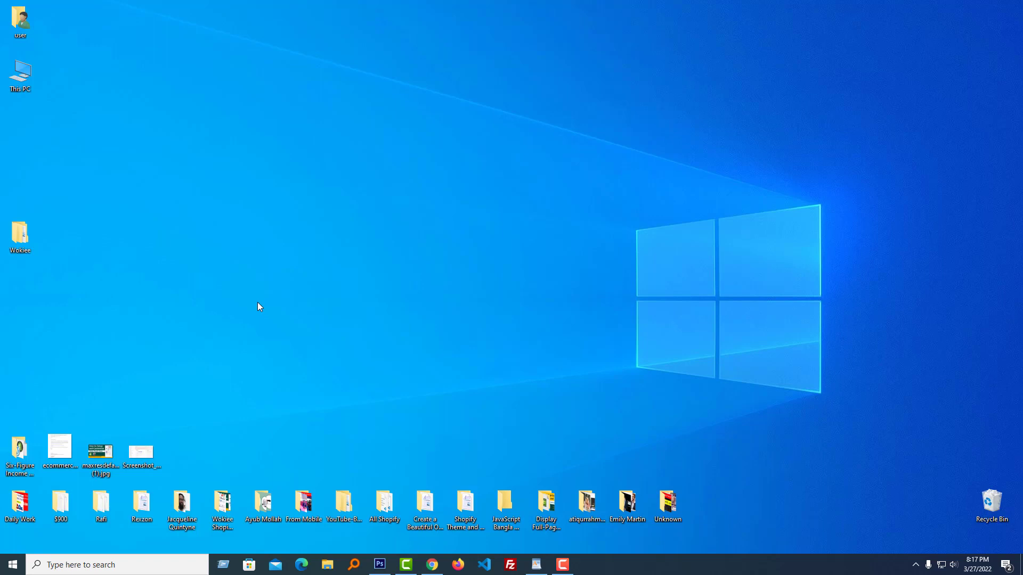
pyautogui.moveTo(254, 308)
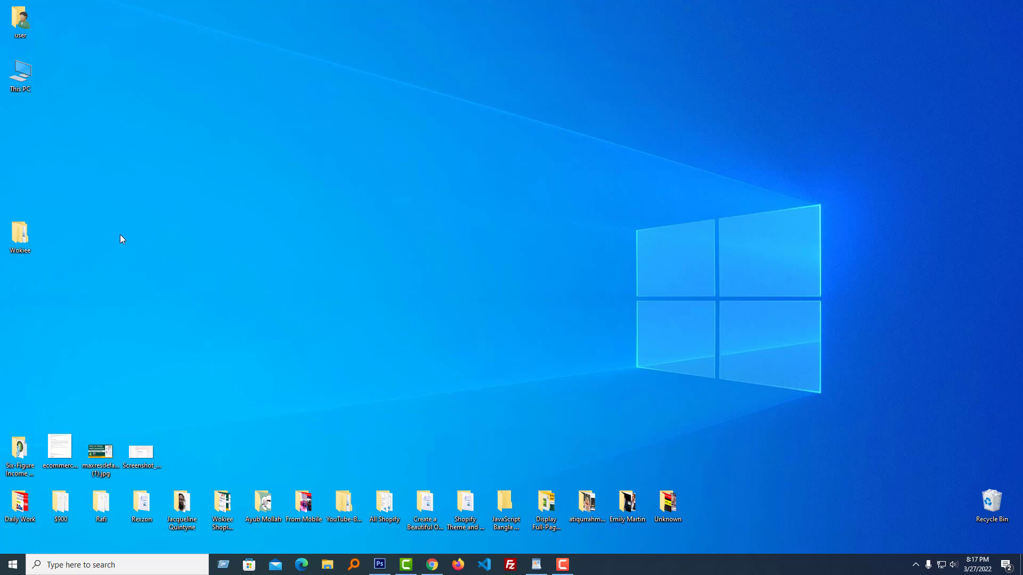
# - Open the Wokiee folder and extract the themeforest theme zip into it
pyautogui.click(20, 233)
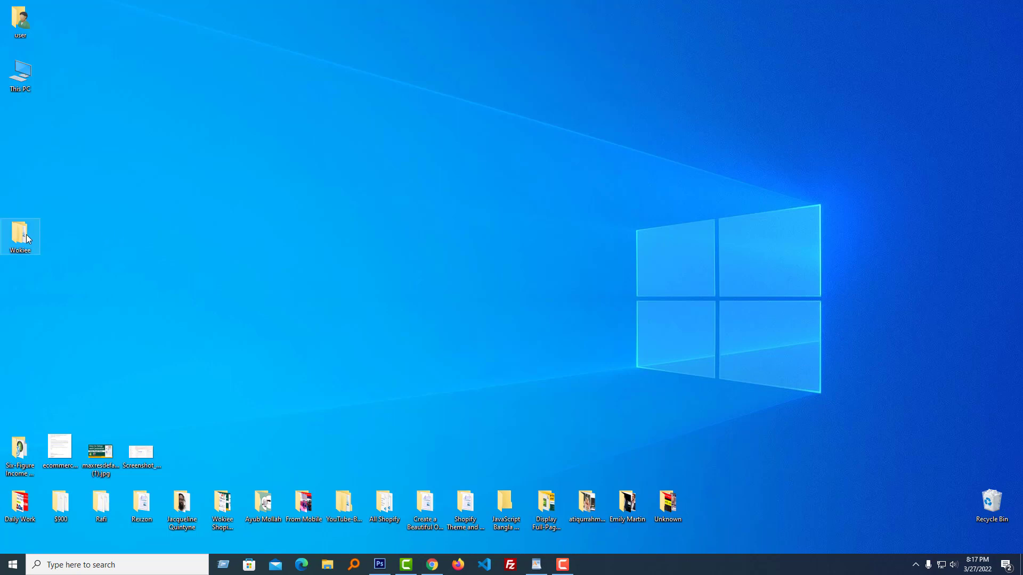
pyautogui.moveTo(20, 236)
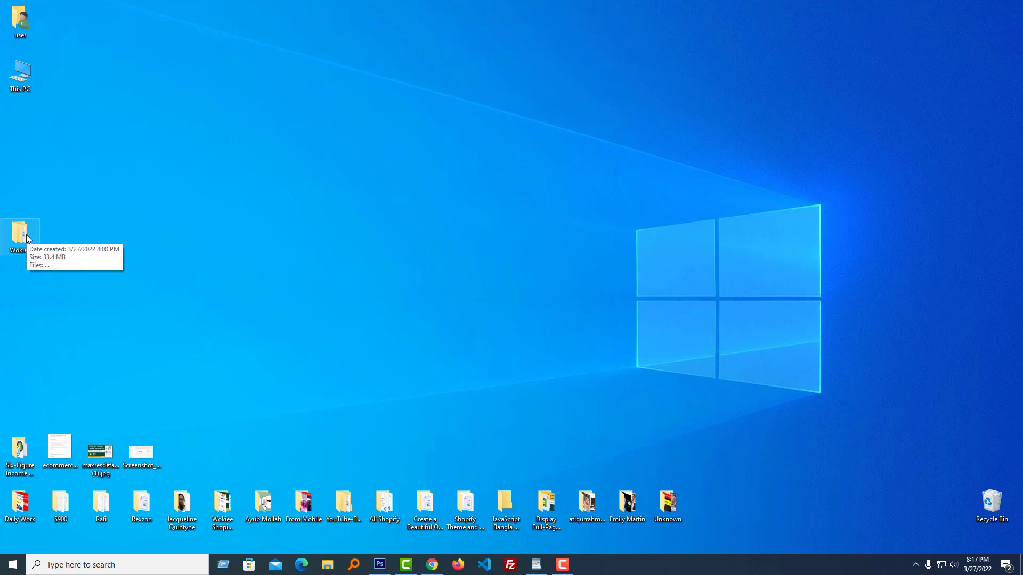
pyautogui.doubleClick(22, 235)
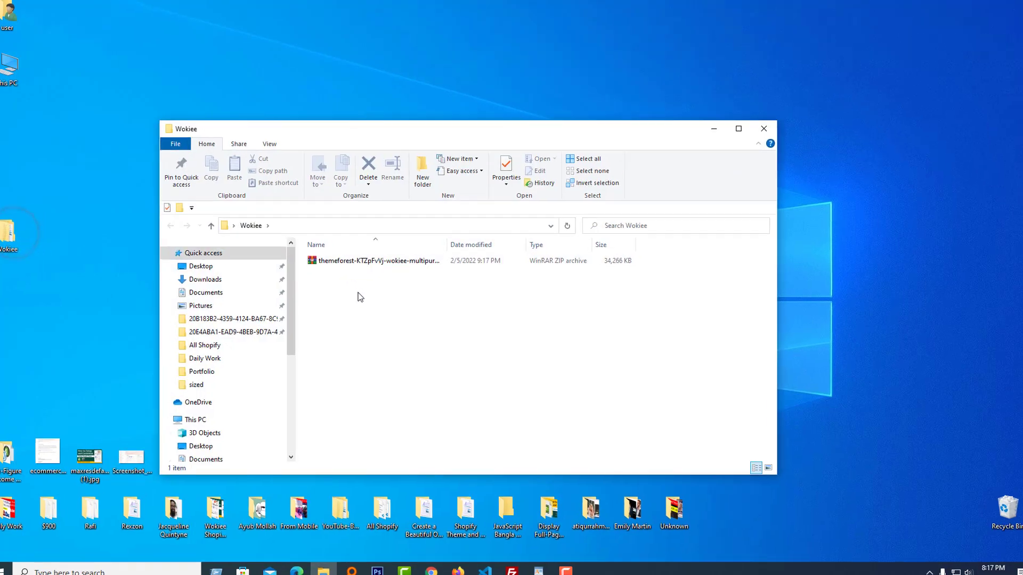
pyautogui.click(375, 260)
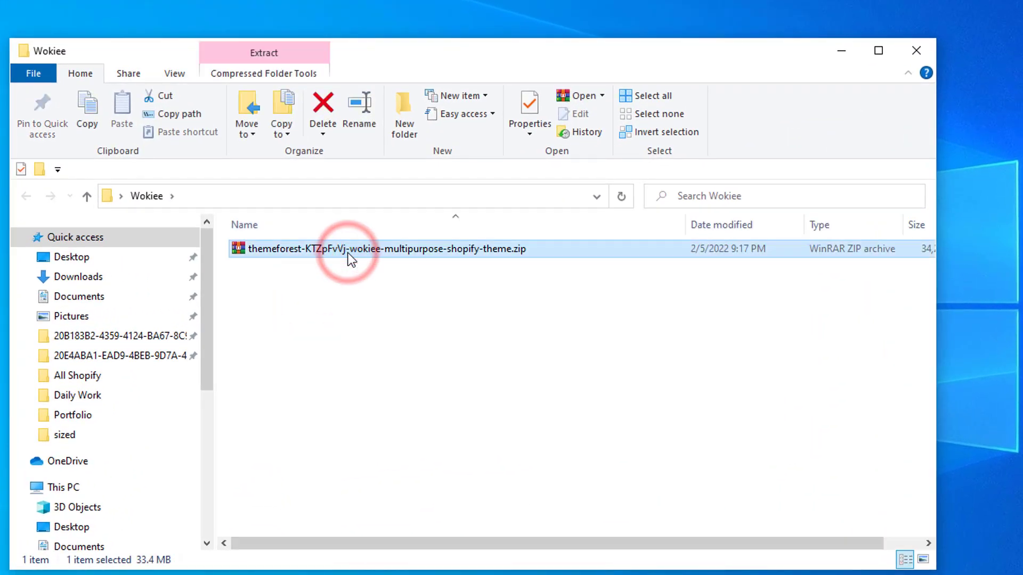
pyautogui.rightClick(352, 249)
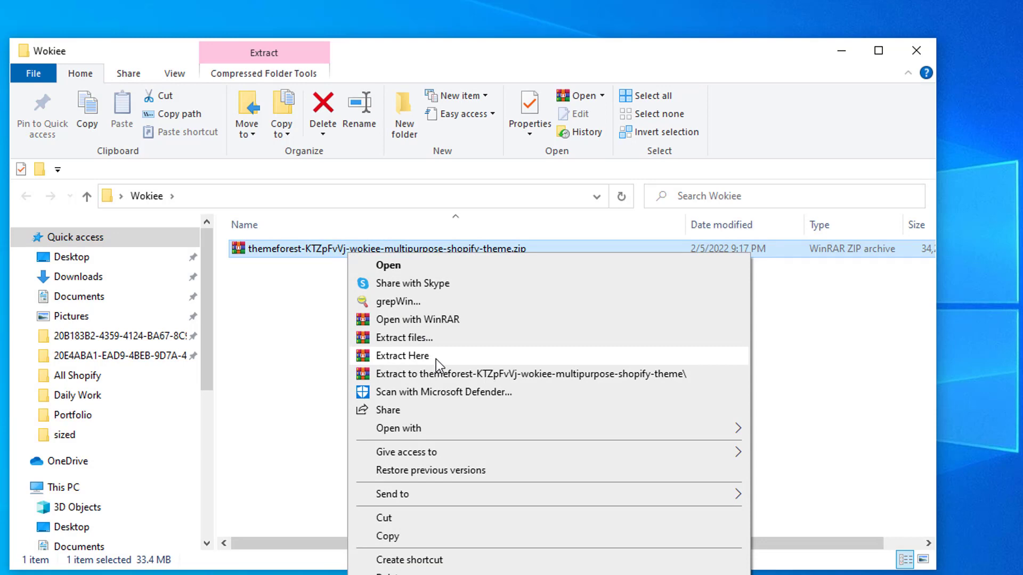
pyautogui.click(401, 356)
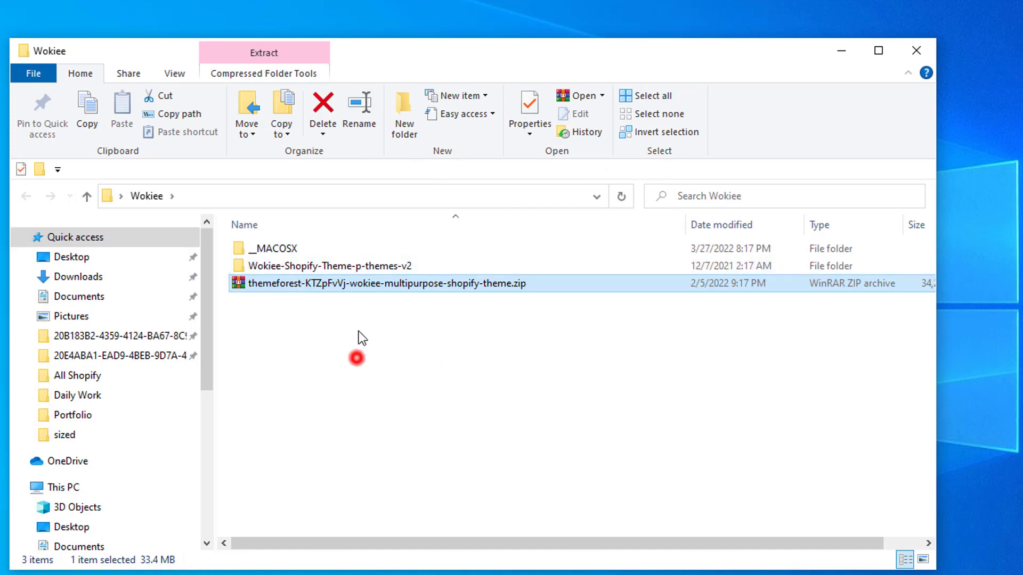
# - Open the extracted Wokiee-Shopify-Theme-p-themes-v2 folder to view its install-me zips and manual
pyautogui.doubleClick(330, 265)
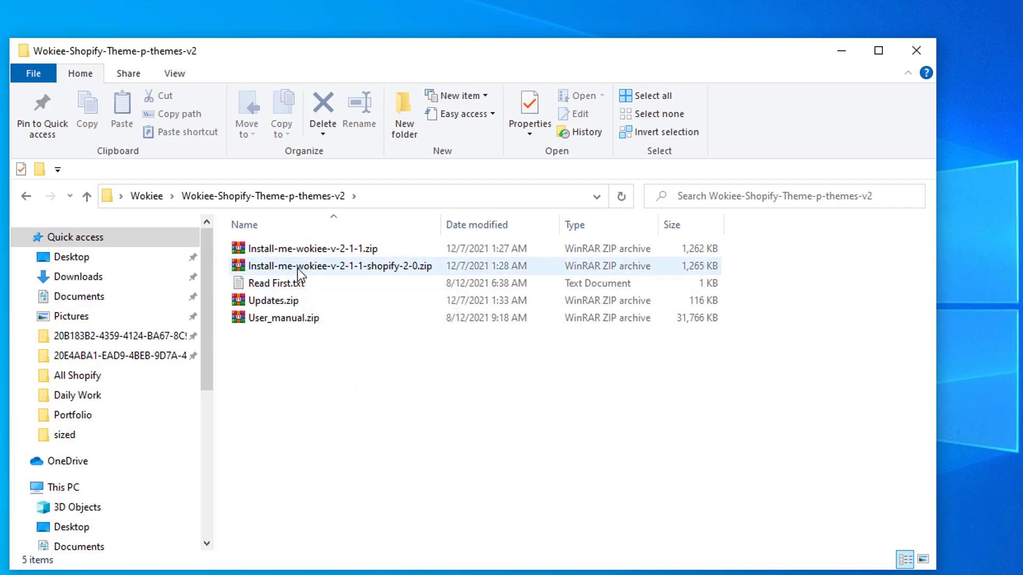
pyautogui.moveTo(351, 277)
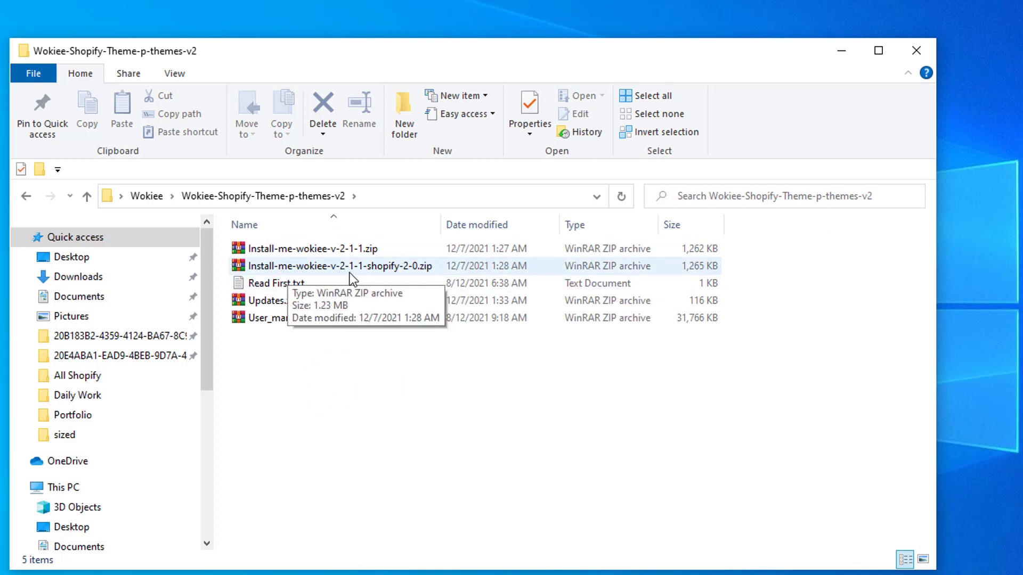
pyautogui.moveTo(414, 274)
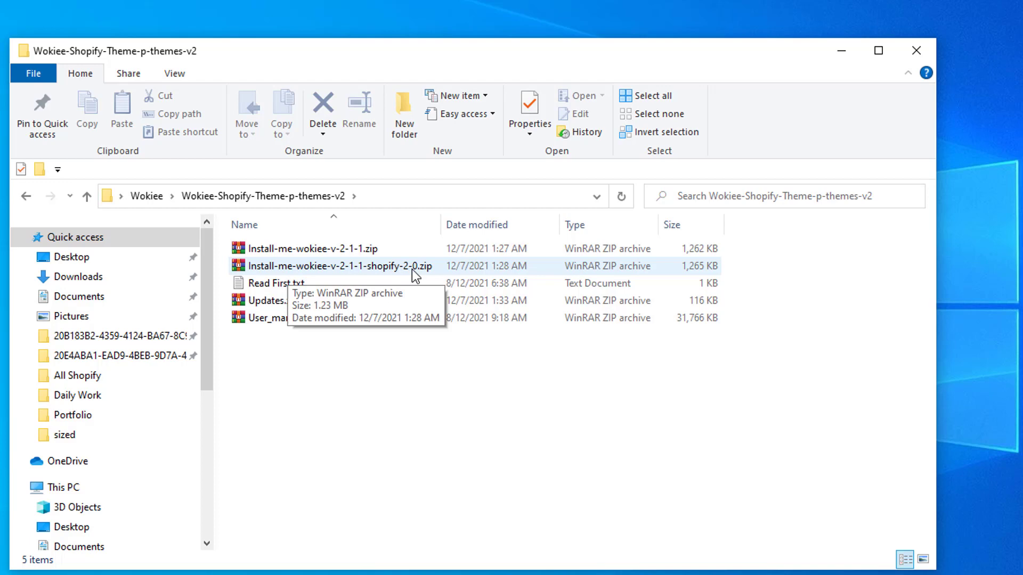
pyautogui.moveTo(421, 276)
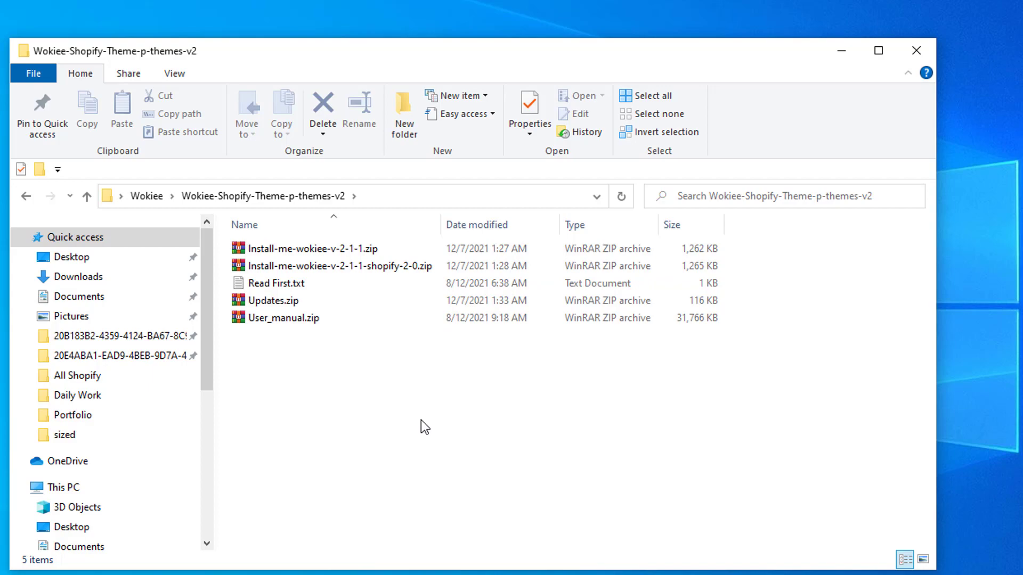
pyautogui.click(877, 50)
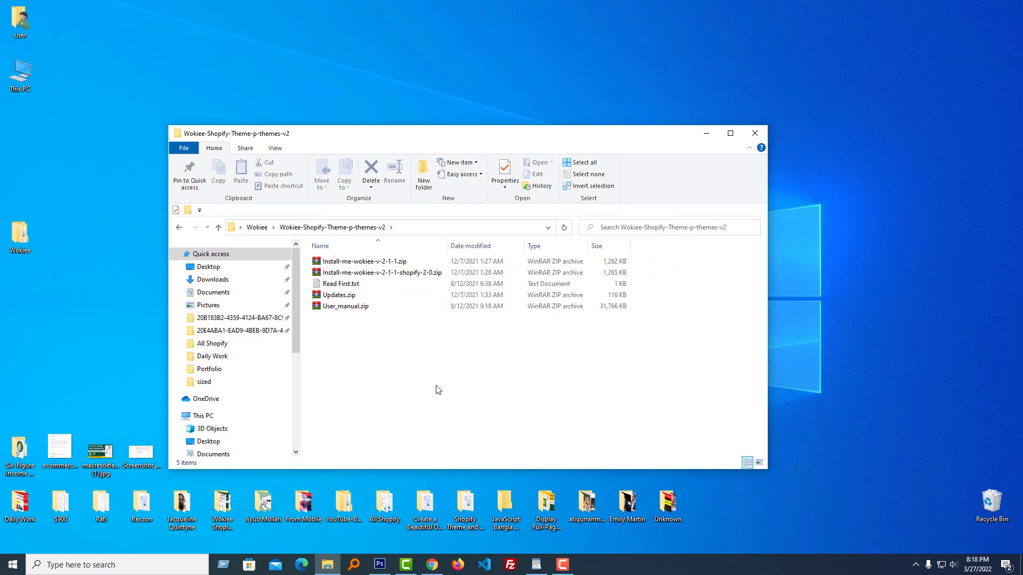
pyautogui.moveTo(444, 403)
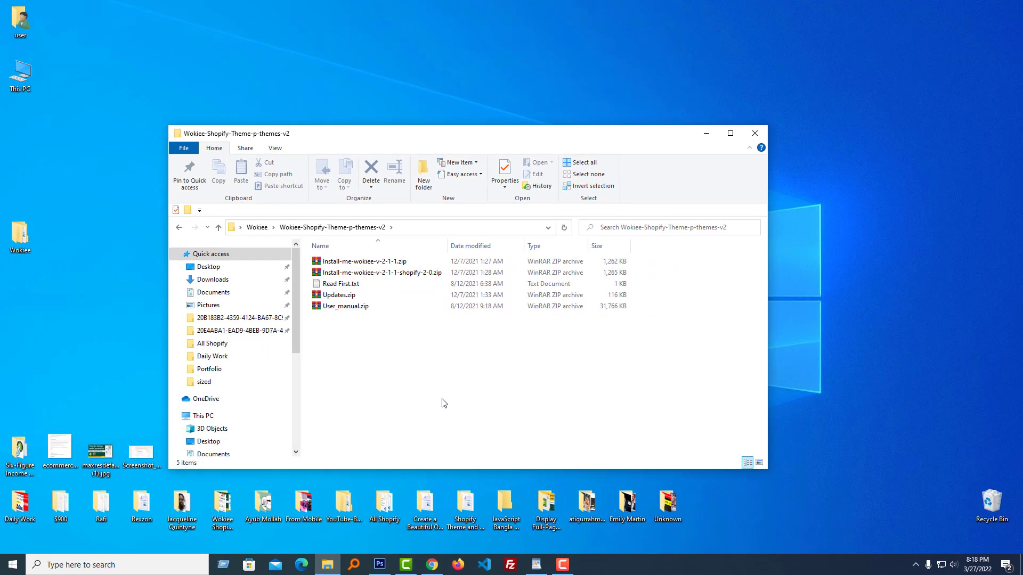
# - Go to the Online Store themes page and scroll down to the Theme library
pyautogui.click(431, 565)
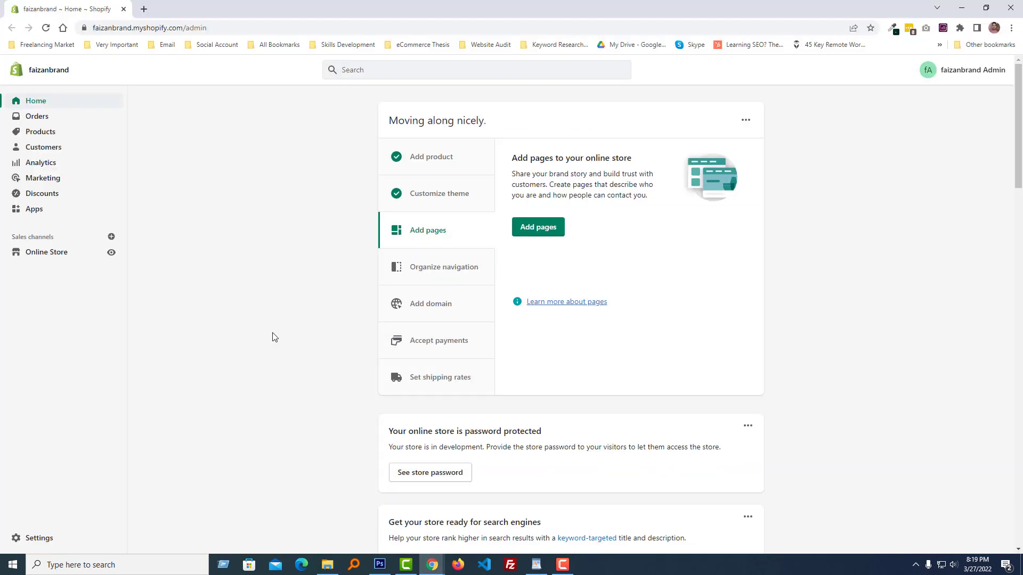
pyautogui.moveTo(111, 337)
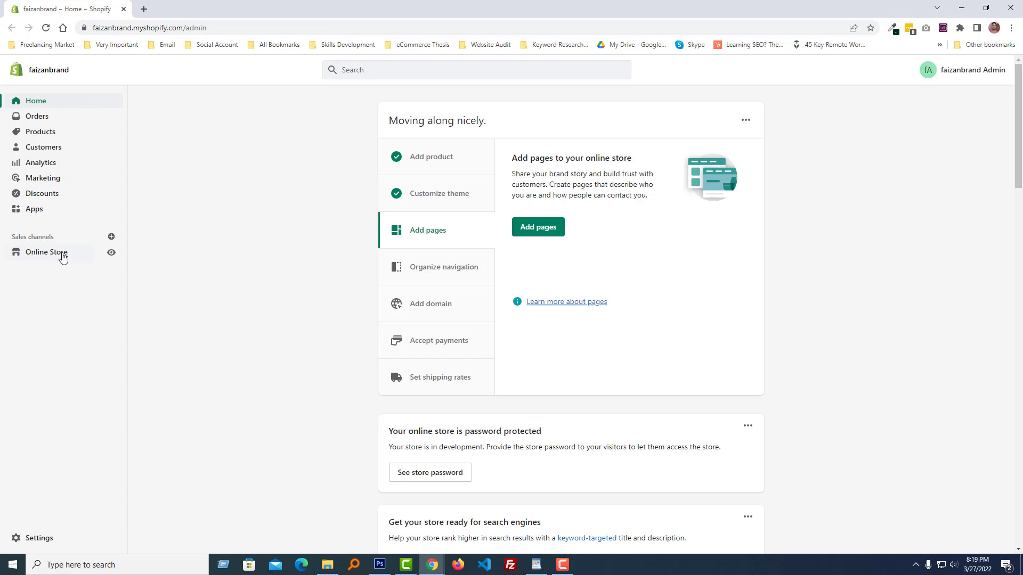
pyautogui.click(47, 252)
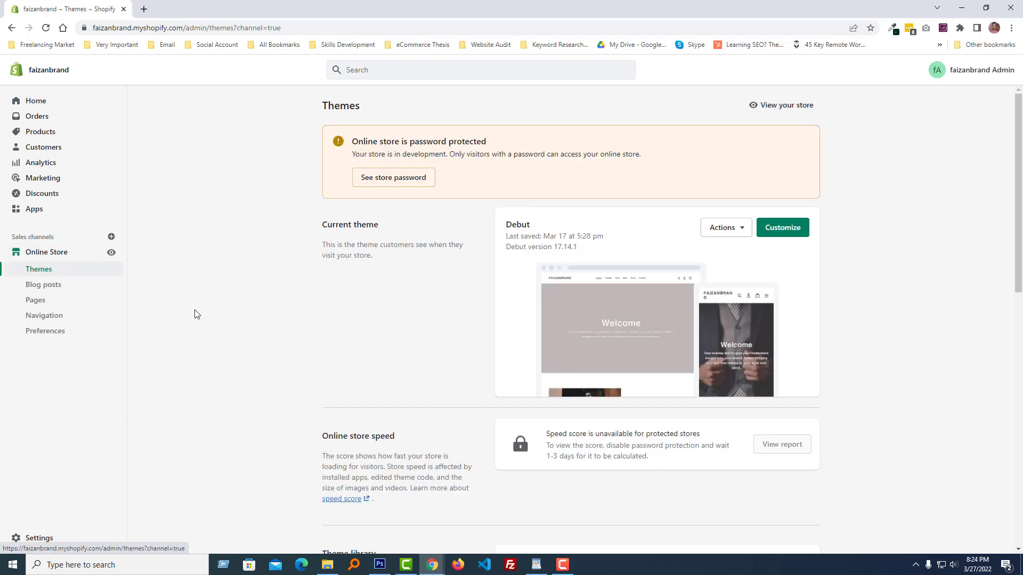
pyautogui.scroll(-3)
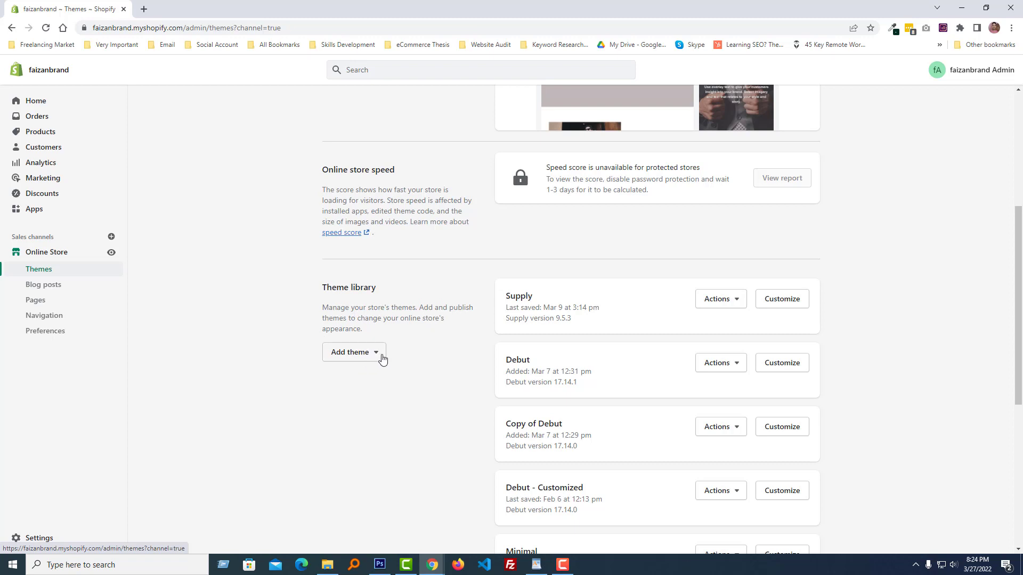
pyautogui.moveTo(380, 358)
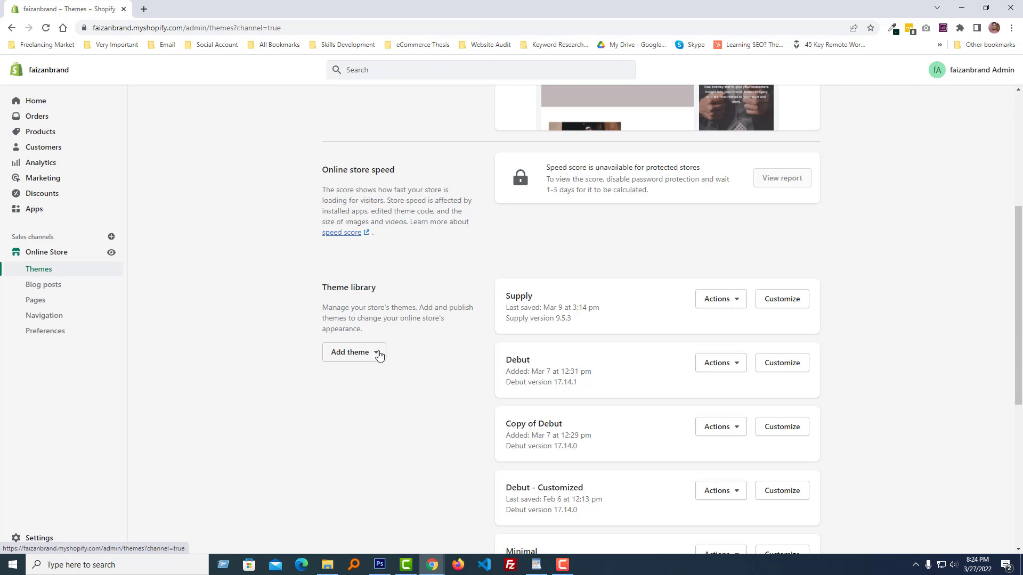
# - Attach Install-me-wokiee-v-2-1-1-shopify-2-0.zip to a new theme upload
pyautogui.click(353, 351)
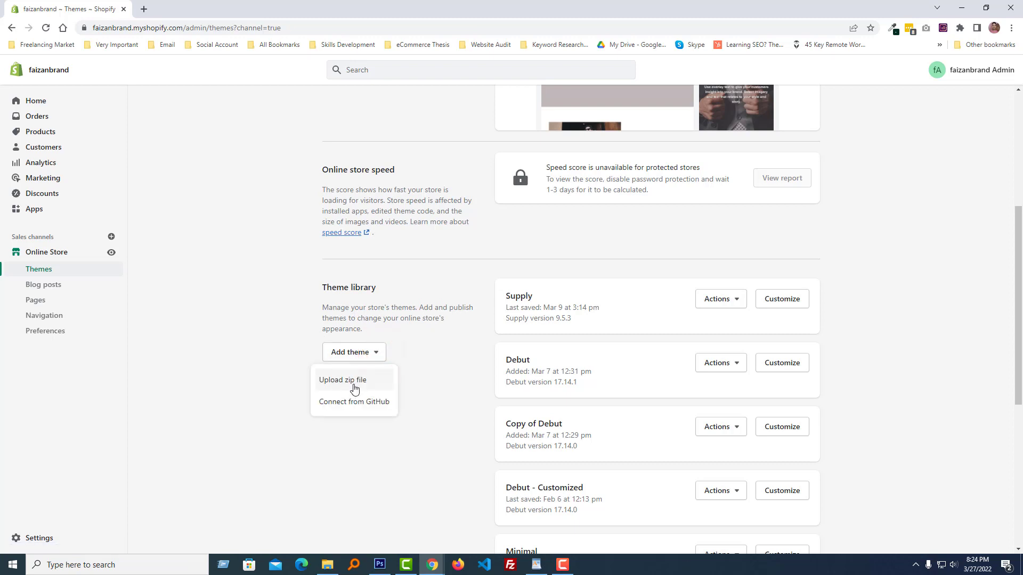
pyautogui.click(343, 380)
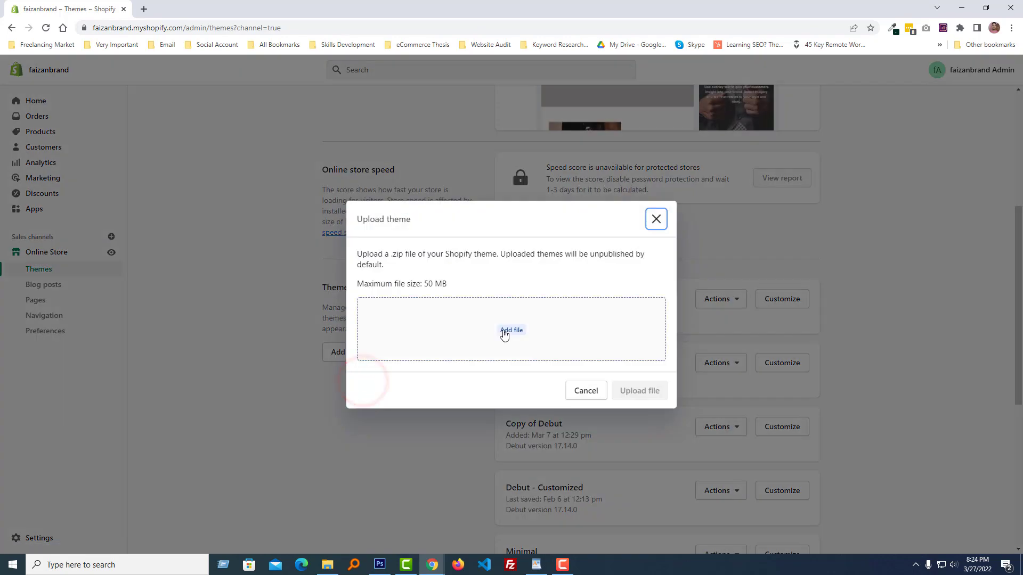
pyautogui.click(510, 330)
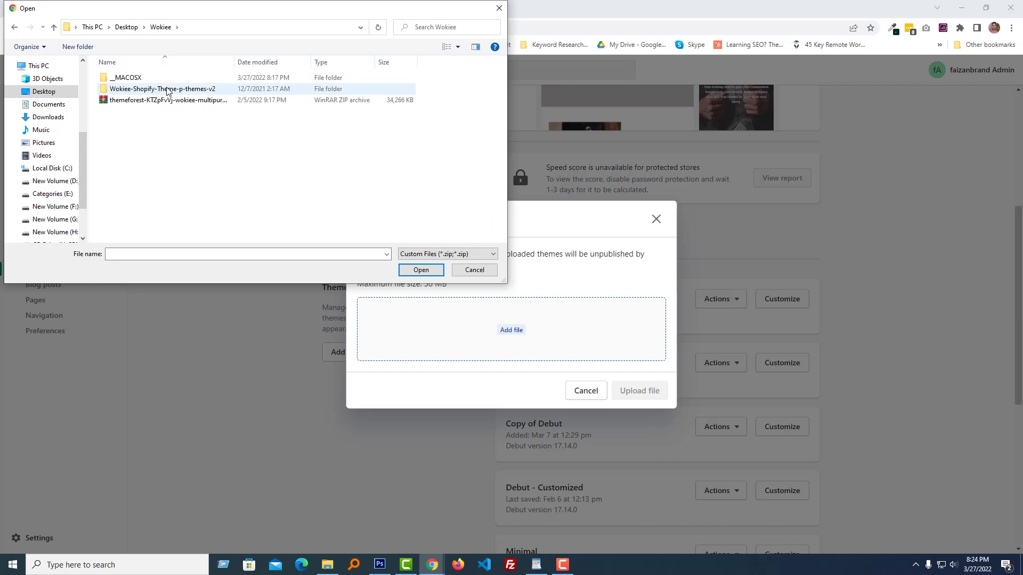
pyautogui.doubleClick(161, 88)
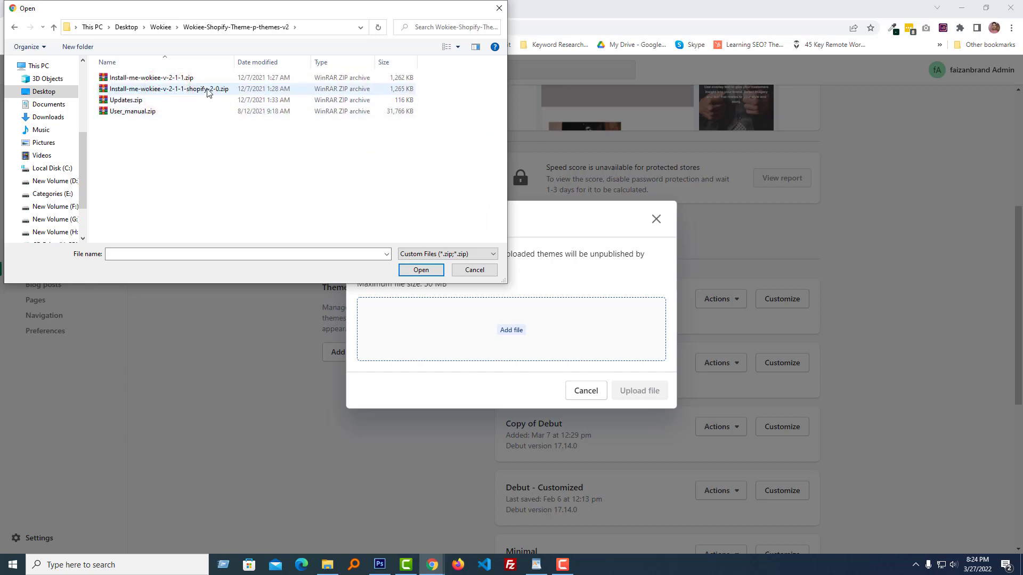
pyautogui.click(168, 89)
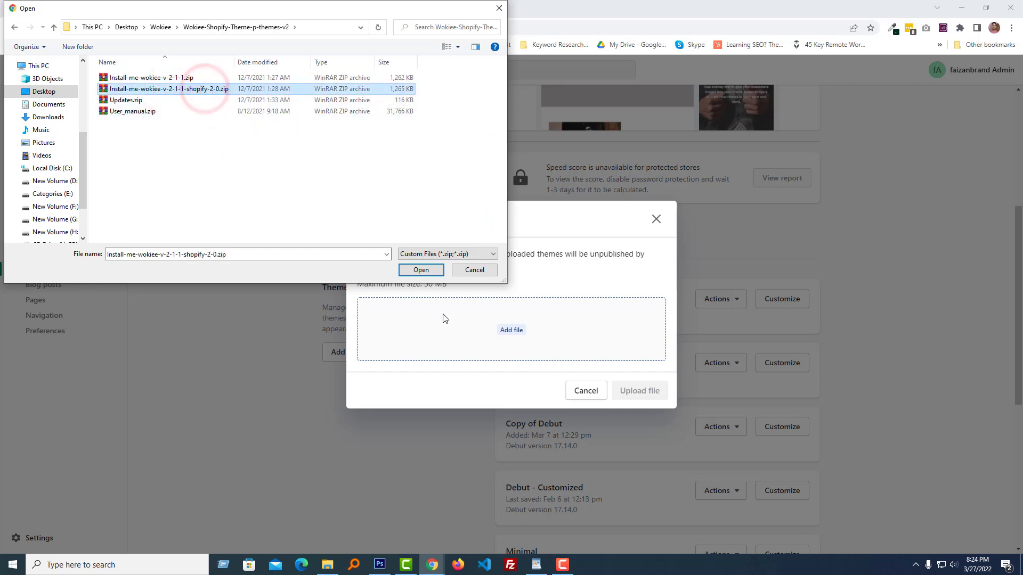
pyautogui.click(421, 270)
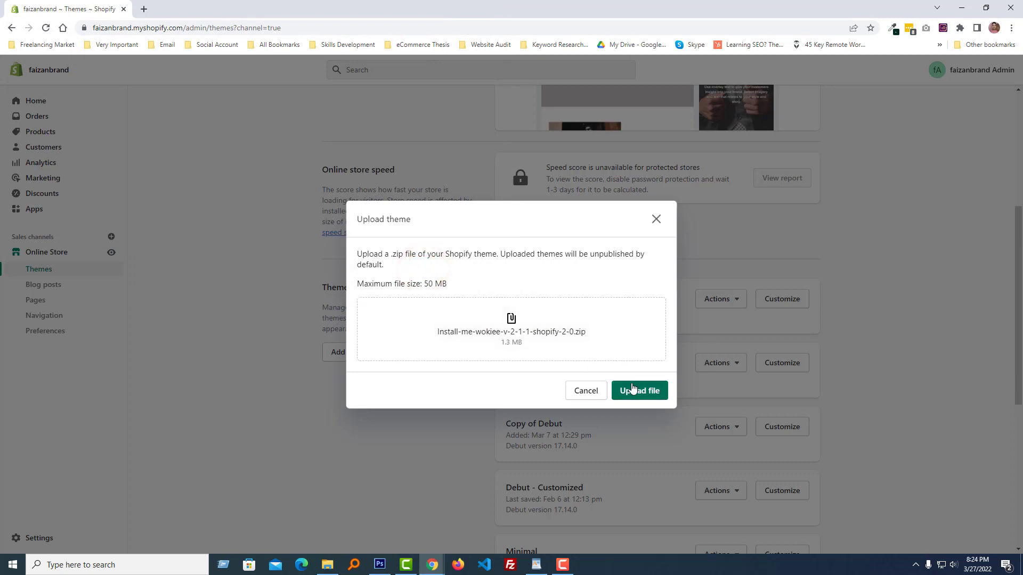
# - Upload the Wokiee zip and rename the new theme Wokiee-v-2-1-1
pyautogui.click(639, 390)
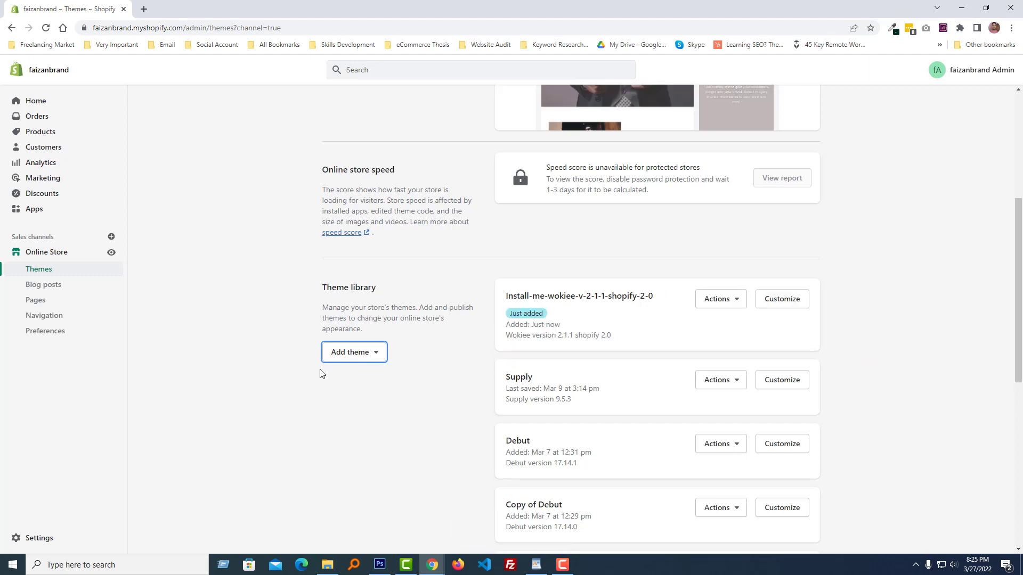
pyautogui.moveTo(559, 316)
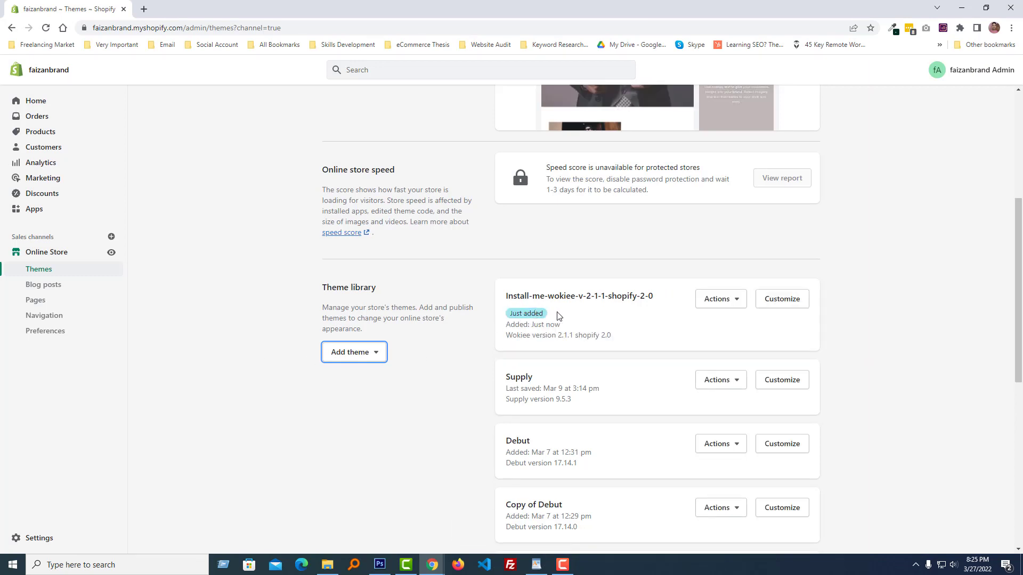
pyautogui.moveTo(569, 310)
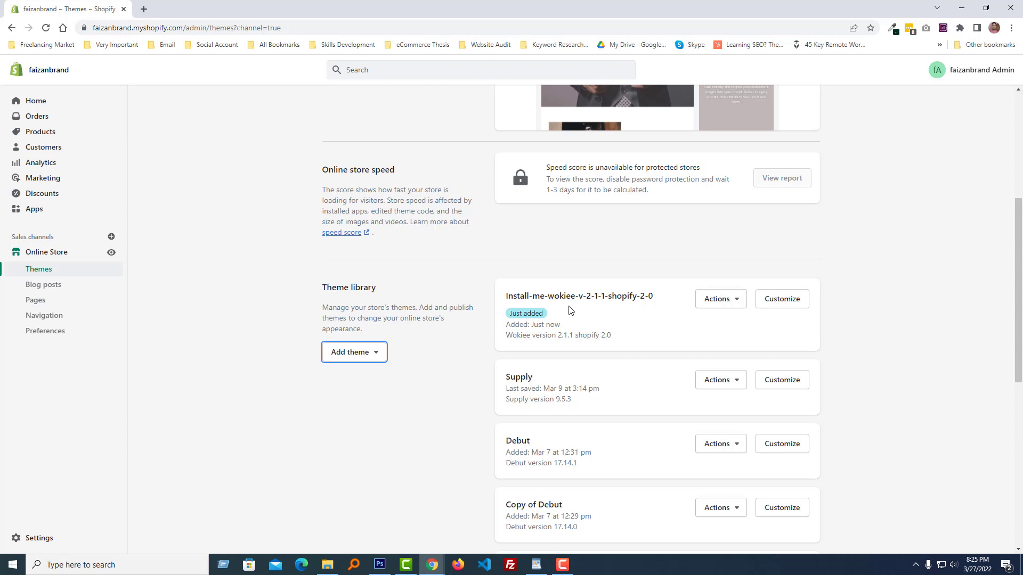
pyautogui.moveTo(654, 311)
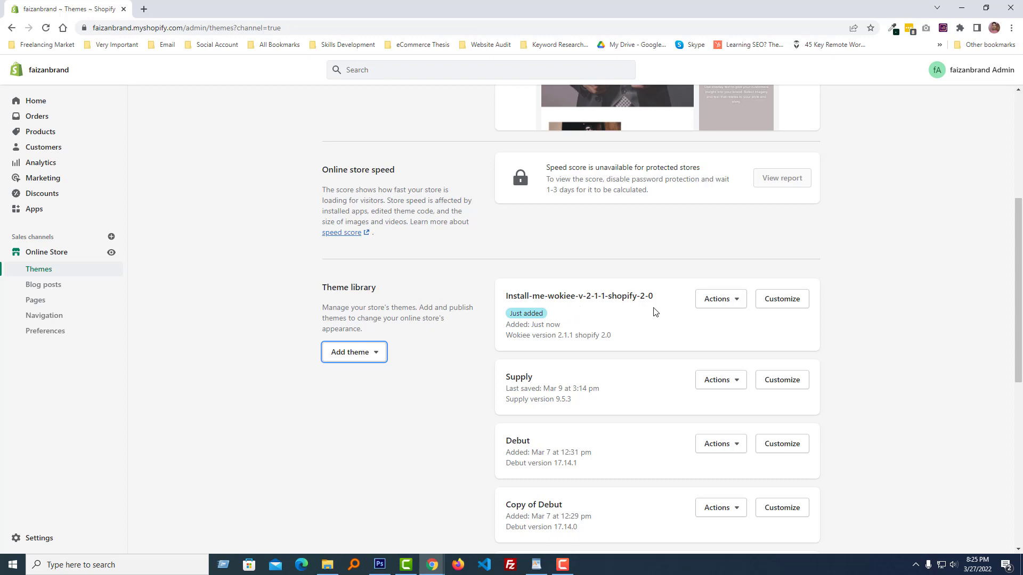
pyautogui.moveTo(582, 315)
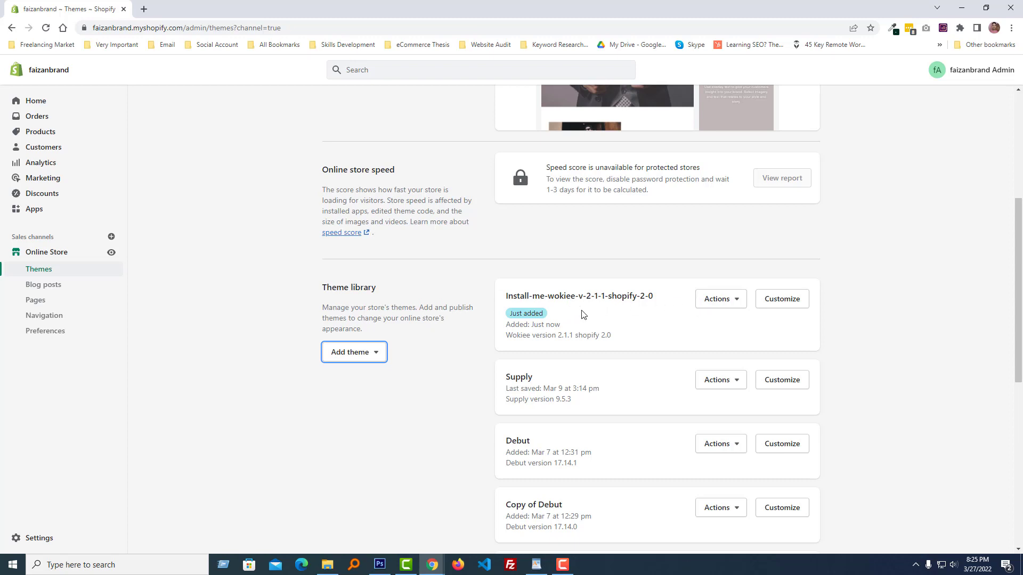
pyautogui.moveTo(720, 299)
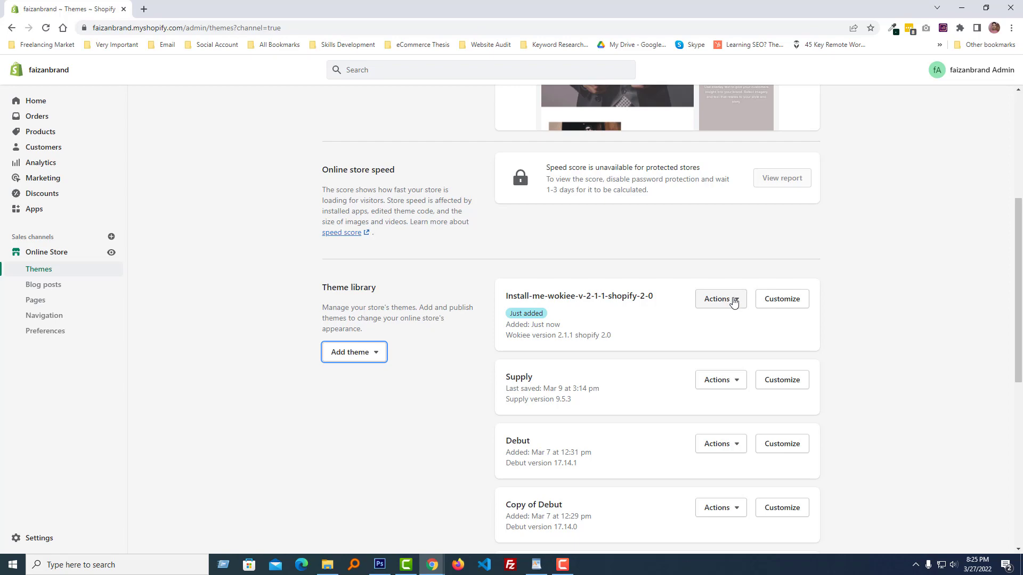
pyautogui.click(720, 299)
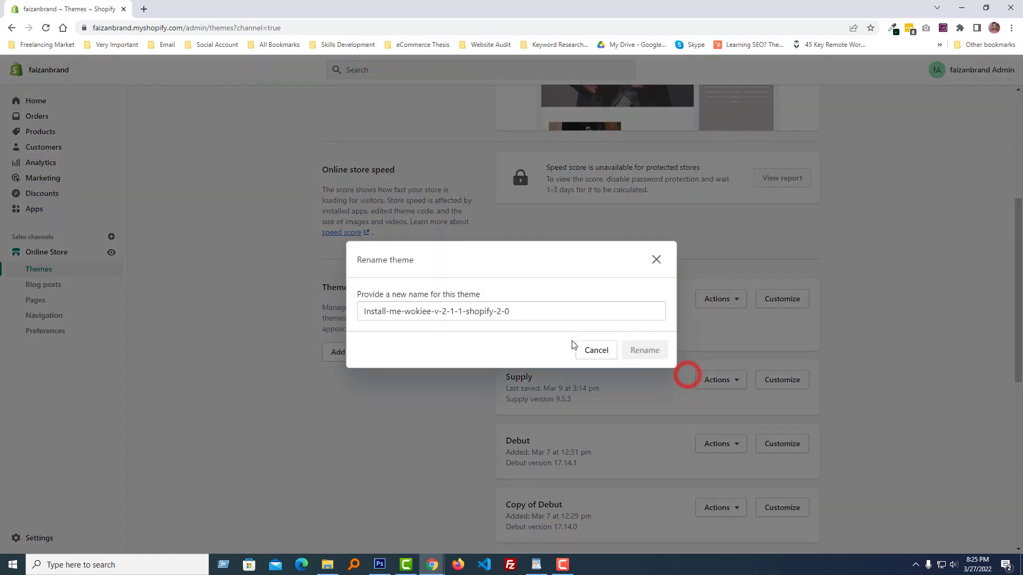
pyautogui.click(644, 350)
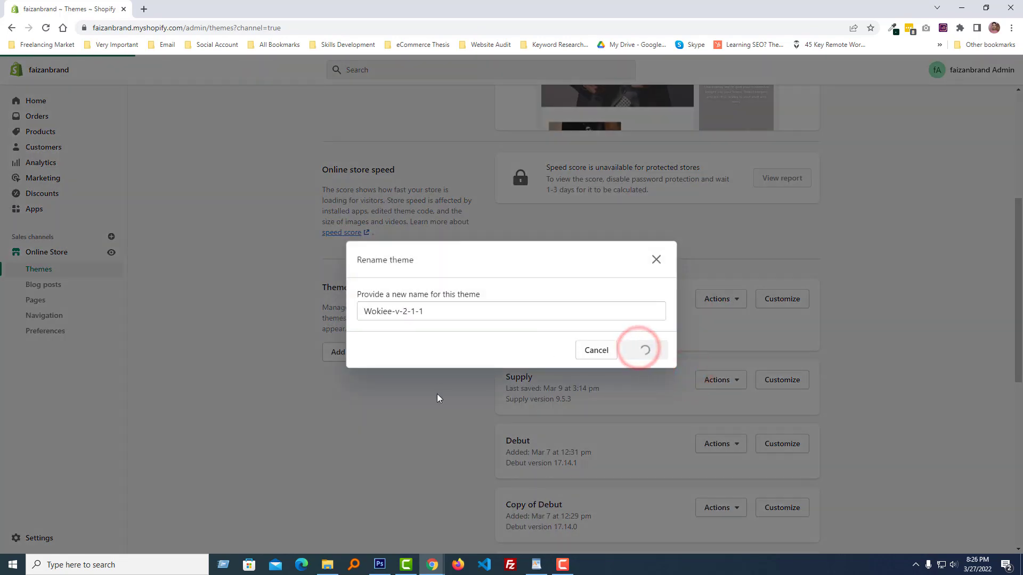
# - Publish Wokiee-v-2-1-1, replacing Debut as the live theme
pyautogui.click(644, 349)
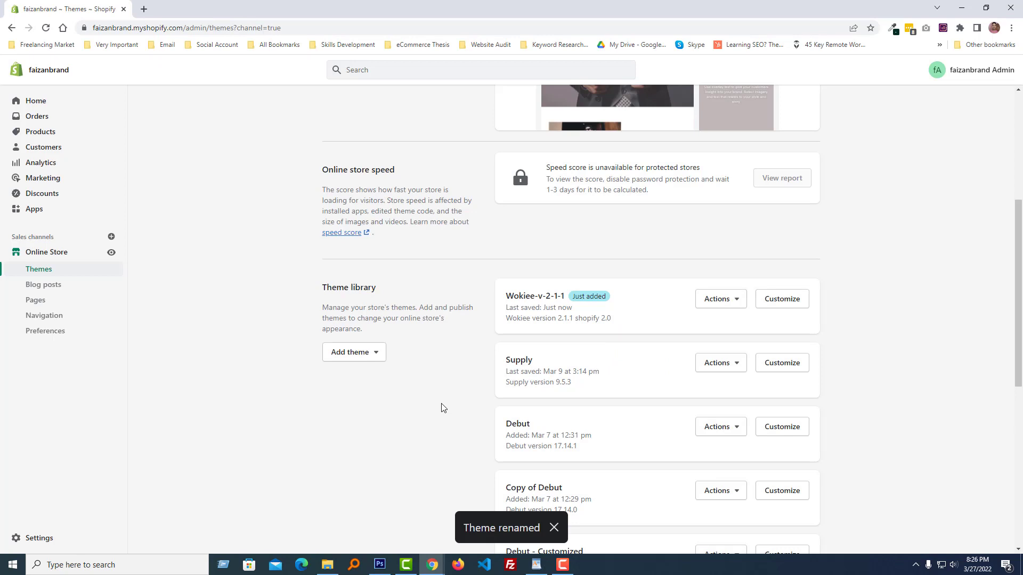
pyautogui.click(720, 298)
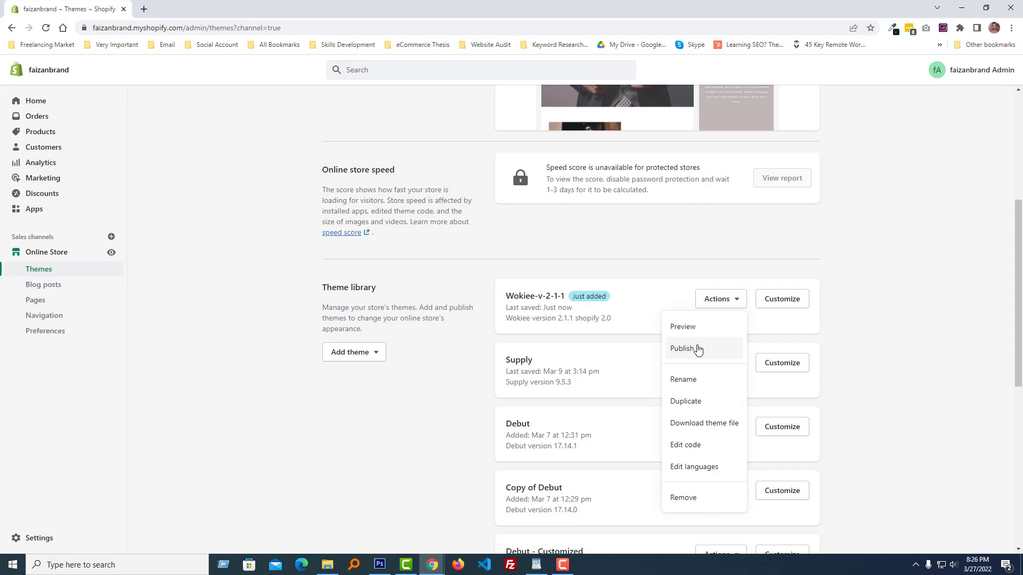
pyautogui.click(683, 348)
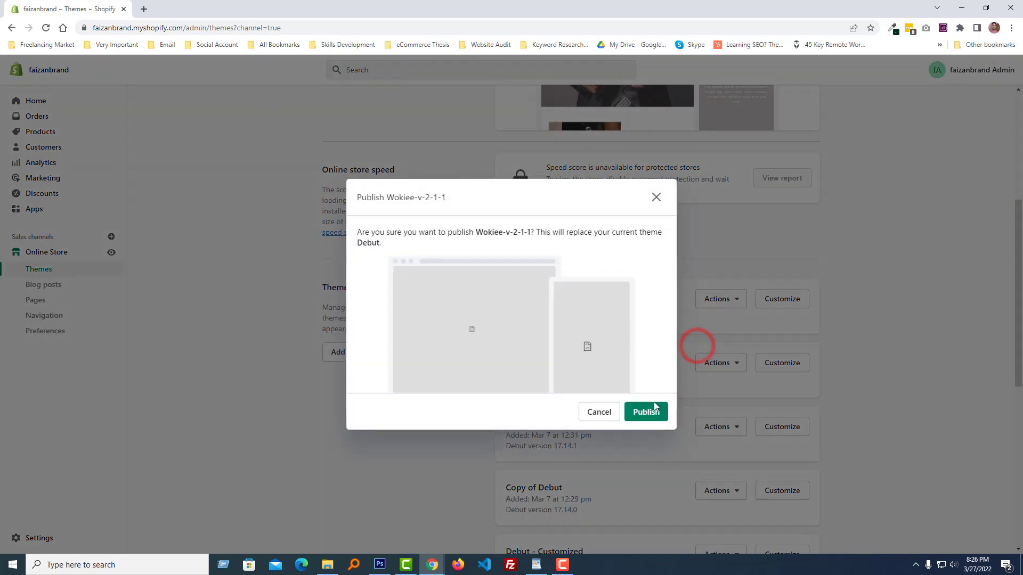
pyautogui.click(645, 412)
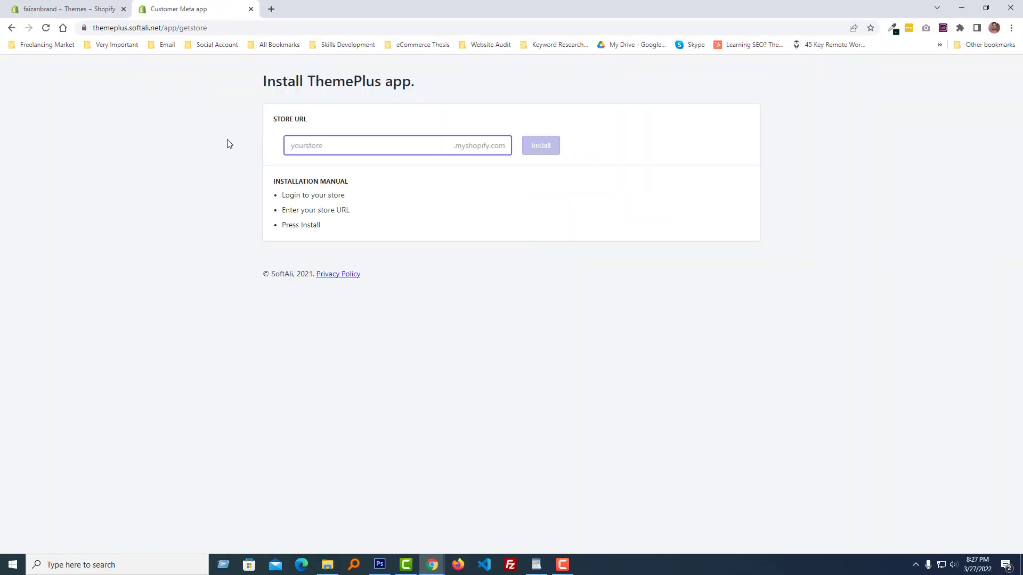
pyautogui.moveTo(401, 172)
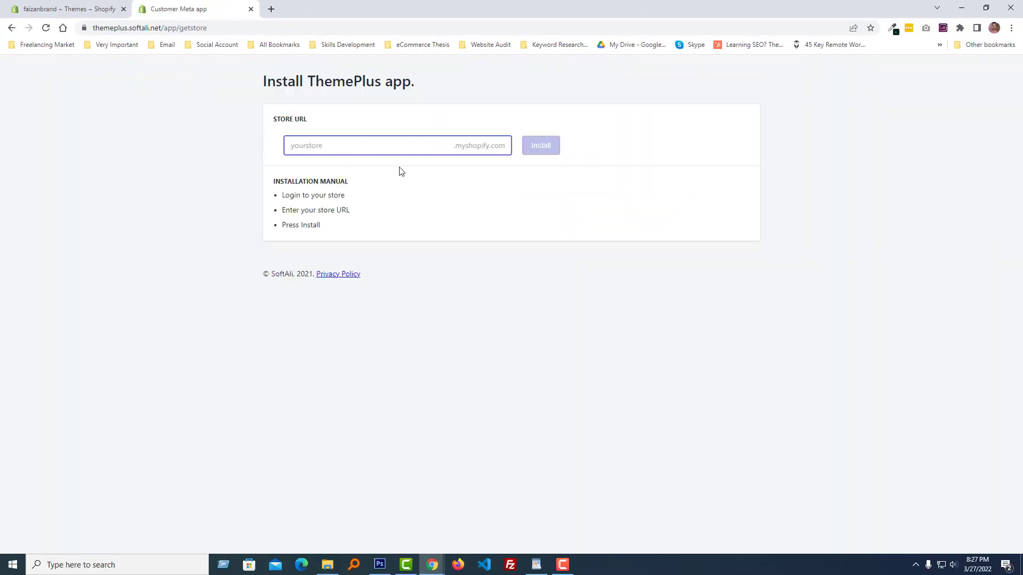
pyautogui.write('https://faizanbrand.myshopify.com')
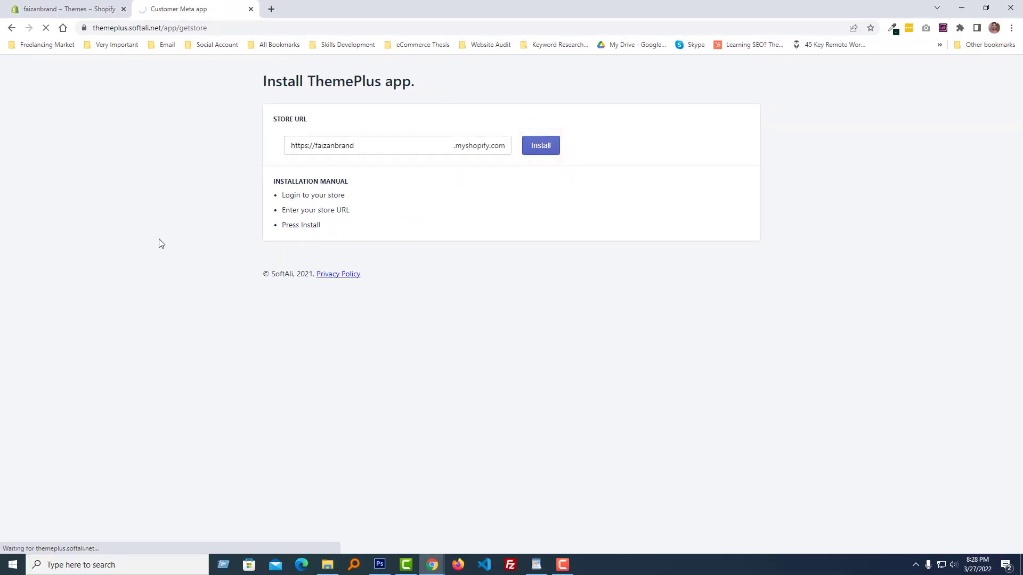
pyautogui.click(540, 146)
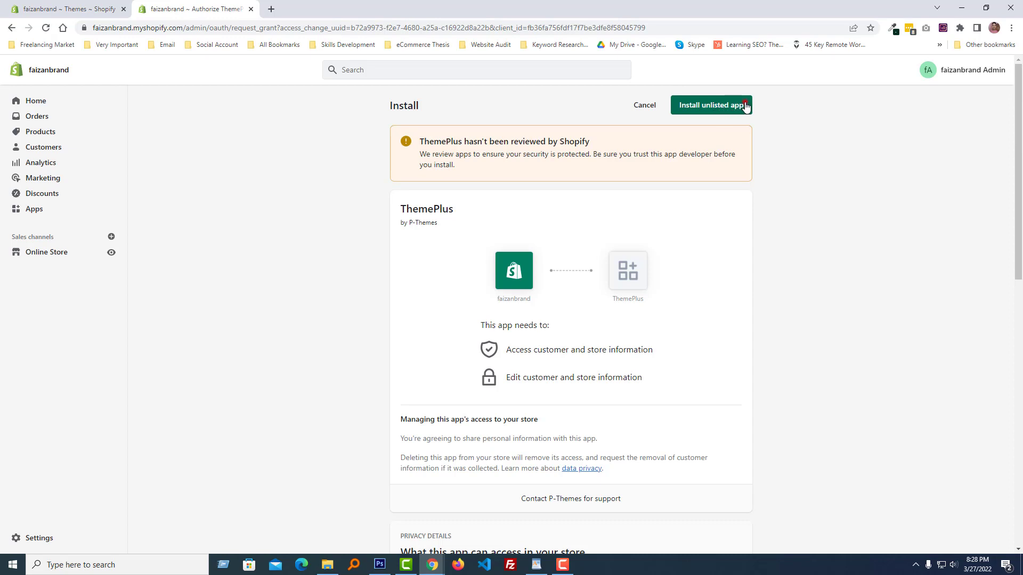
pyautogui.click(710, 105)
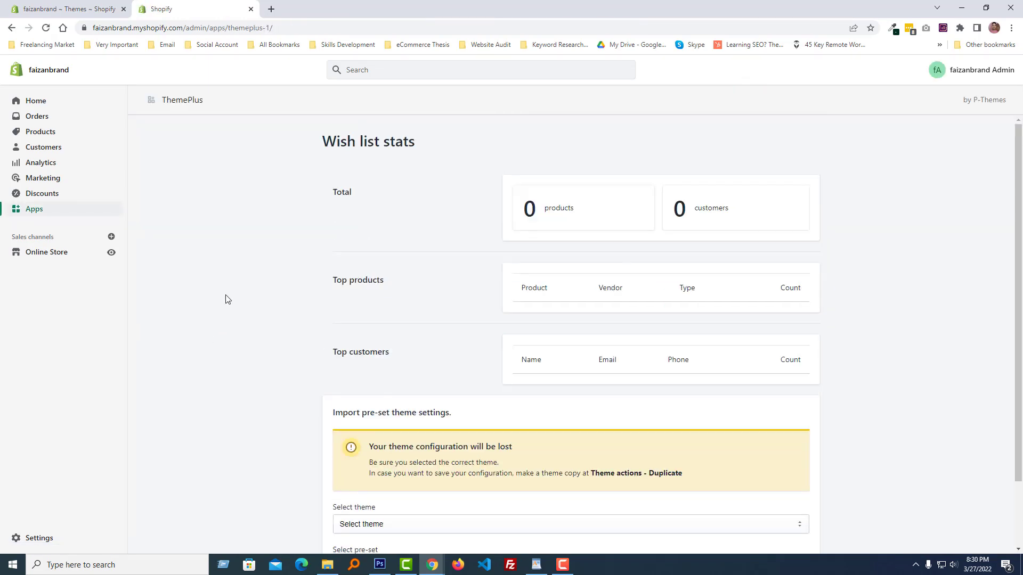
pyautogui.moveTo(242, 244)
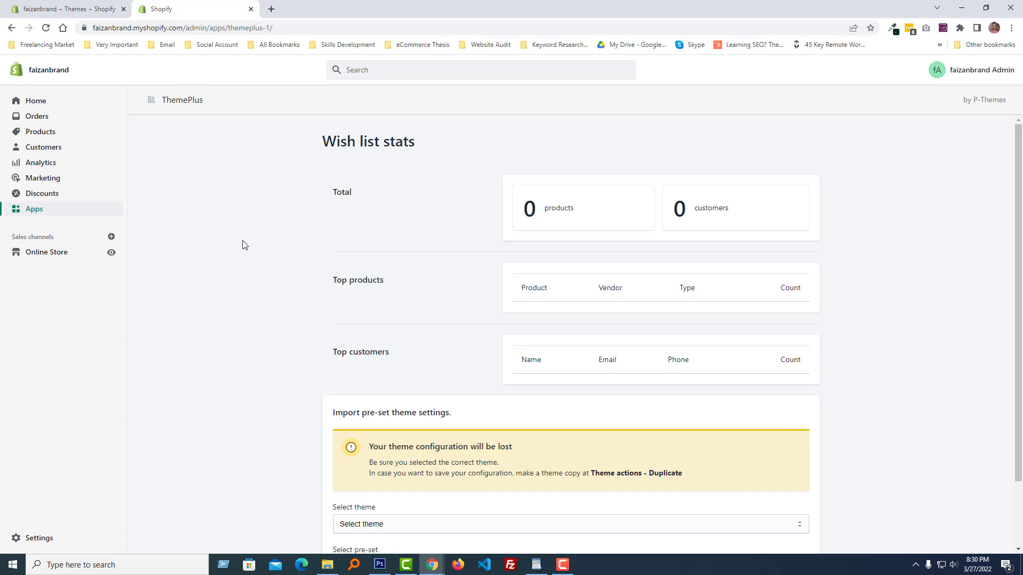
# - Select Wokiee-v-2-1-1 as the theme to import settings into
pyautogui.scroll(-3)
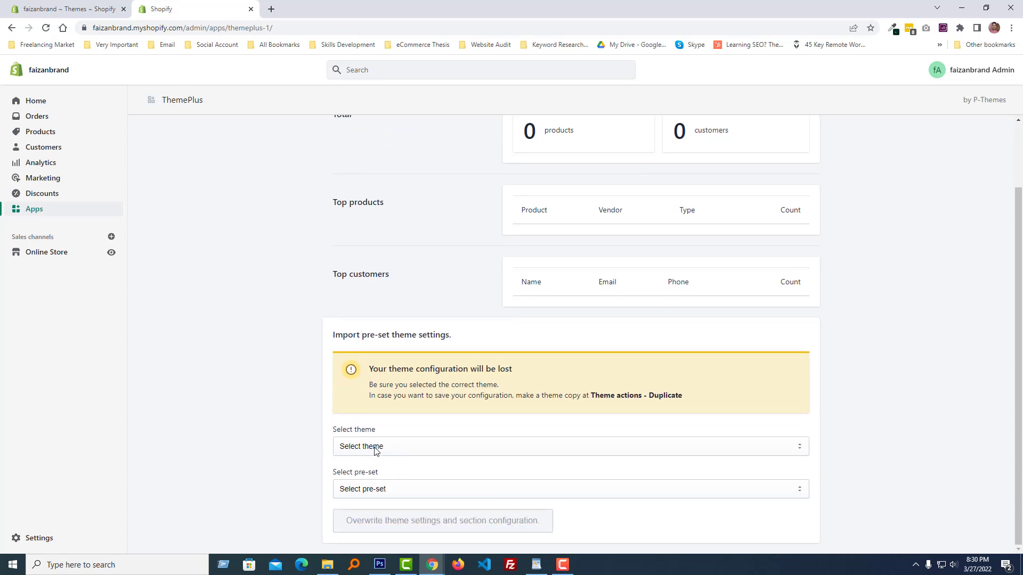
pyautogui.click(570, 447)
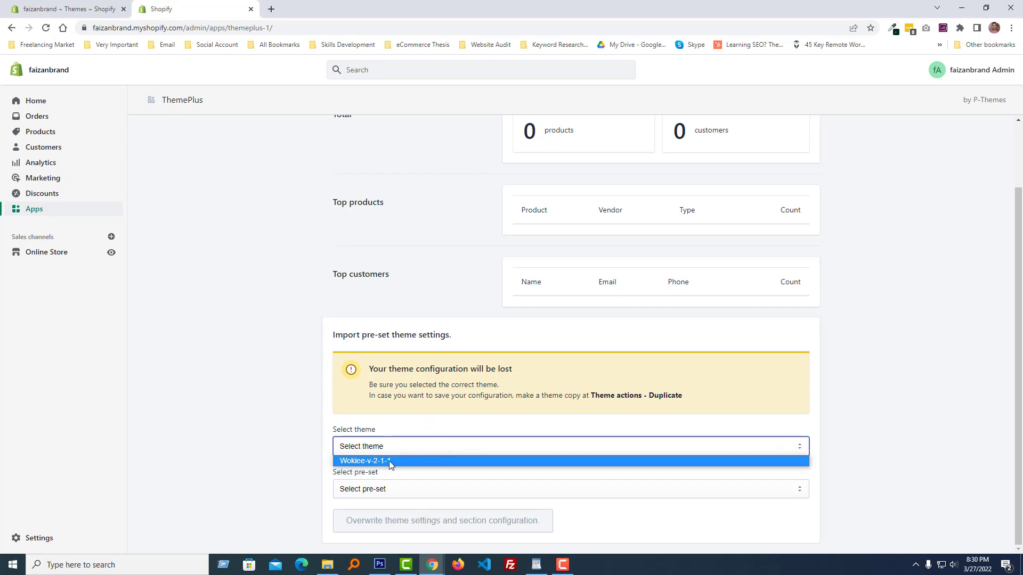
pyautogui.click(388, 461)
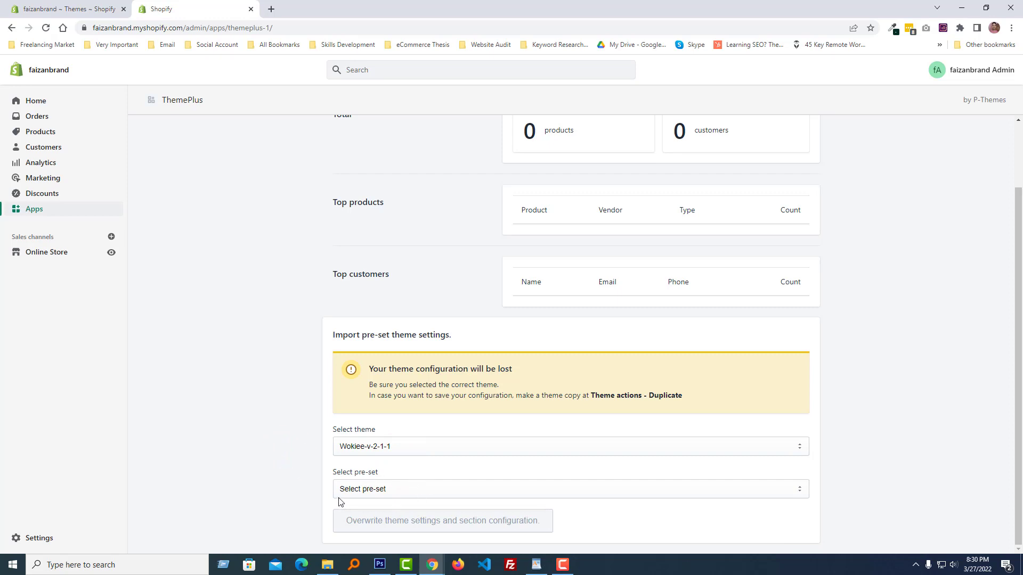
# - Pick Demo 9 as the pre-set, replacing Demo 21, and view its preview
pyautogui.click(570, 488)
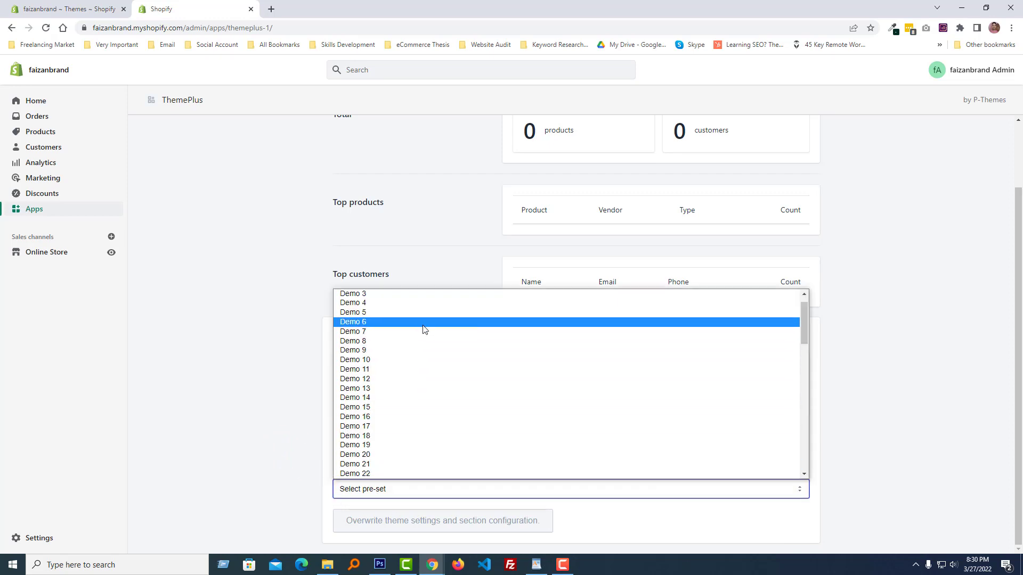
pyautogui.scroll(-3)
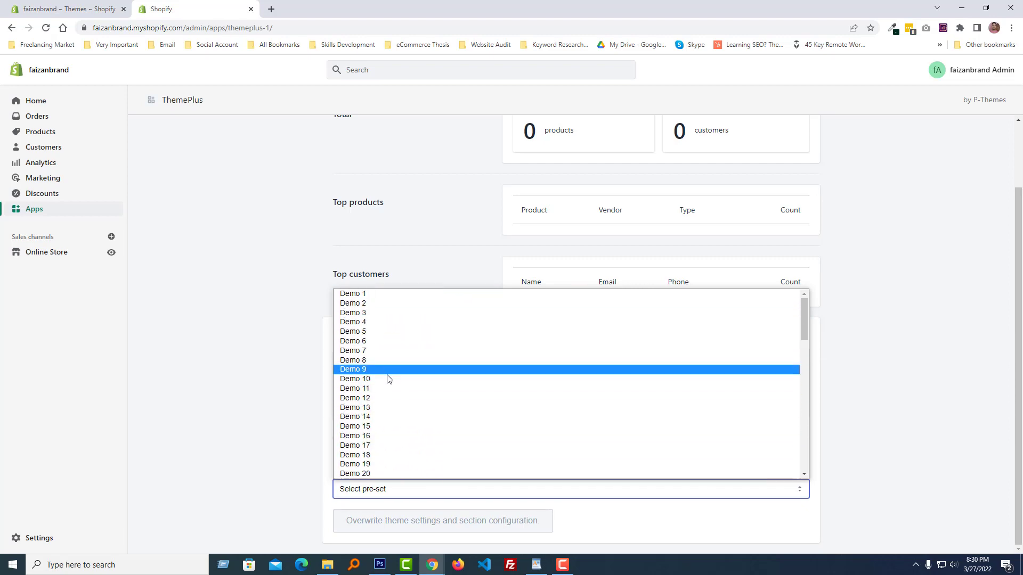
pyautogui.scroll(-3)
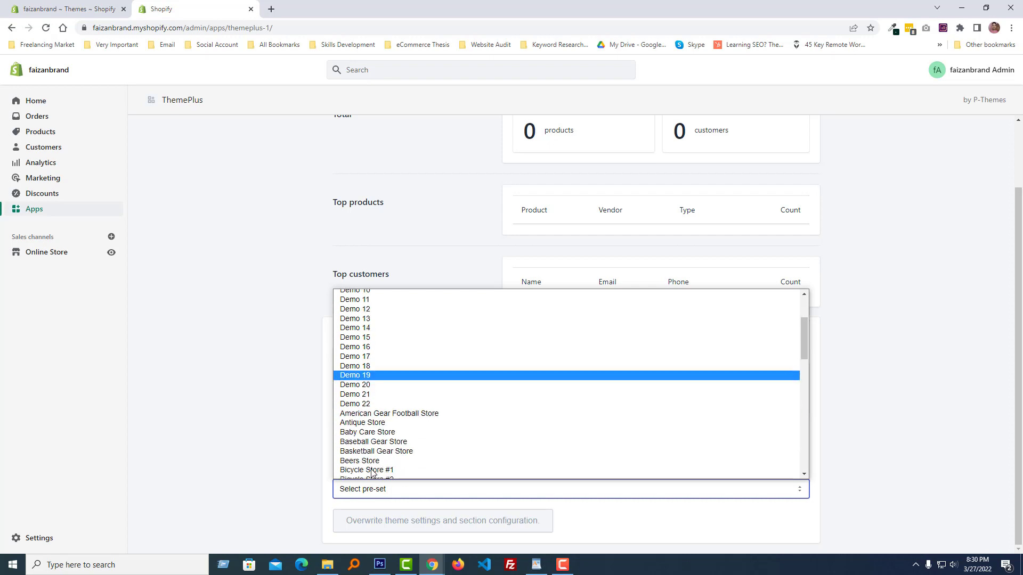
pyautogui.click(355, 394)
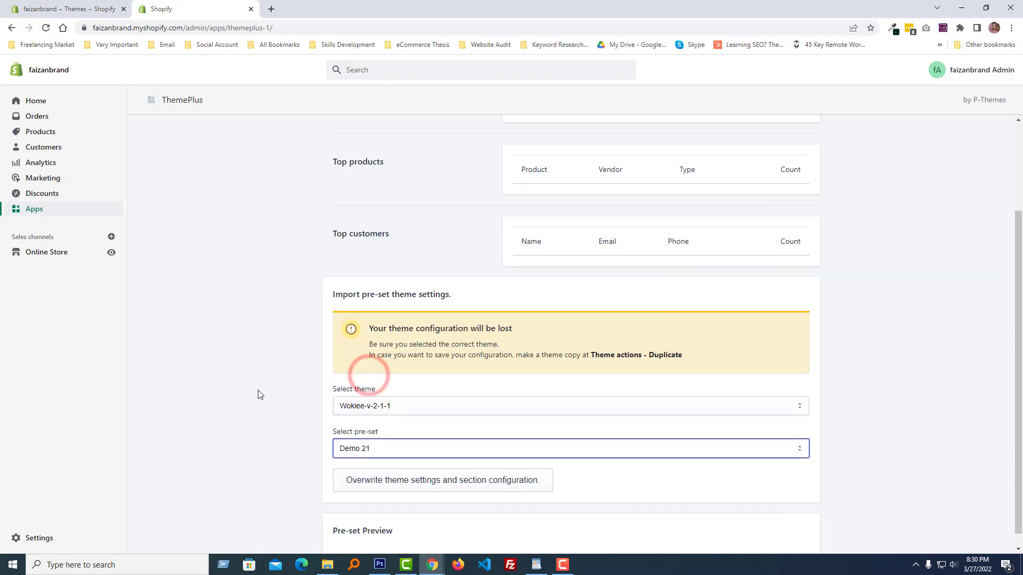
pyautogui.scroll(-3)
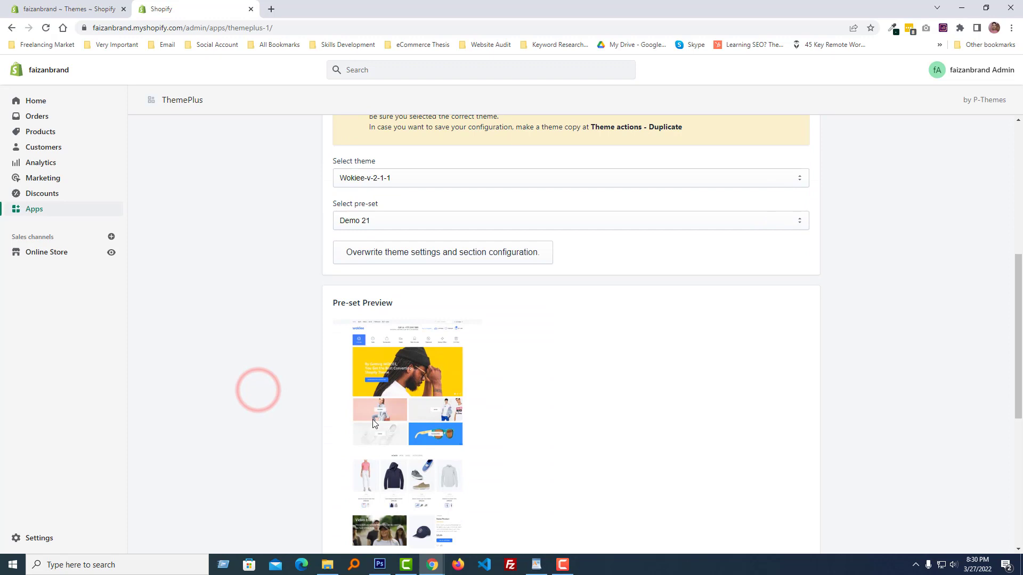
pyautogui.click(567, 327)
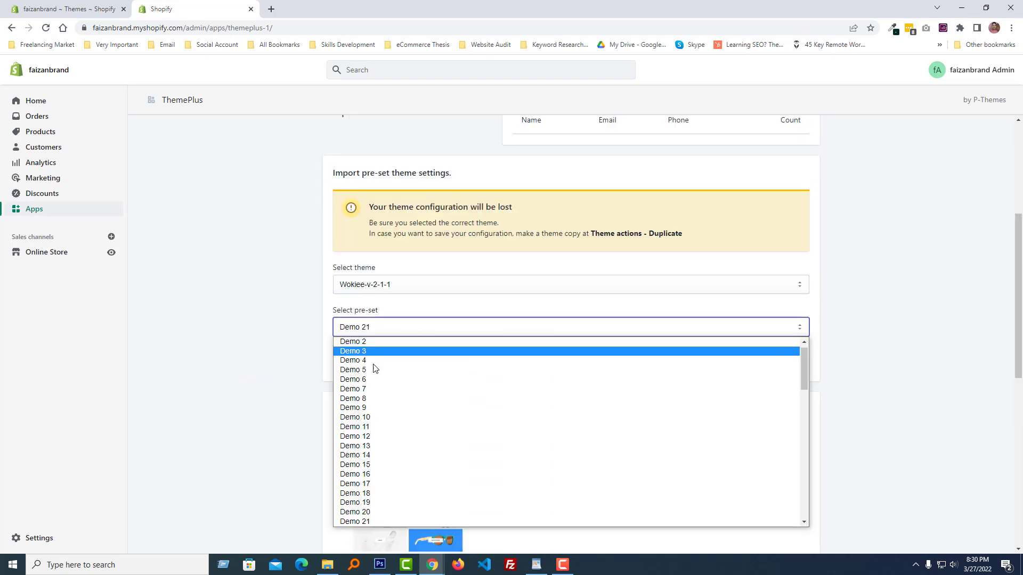
pyautogui.click(352, 407)
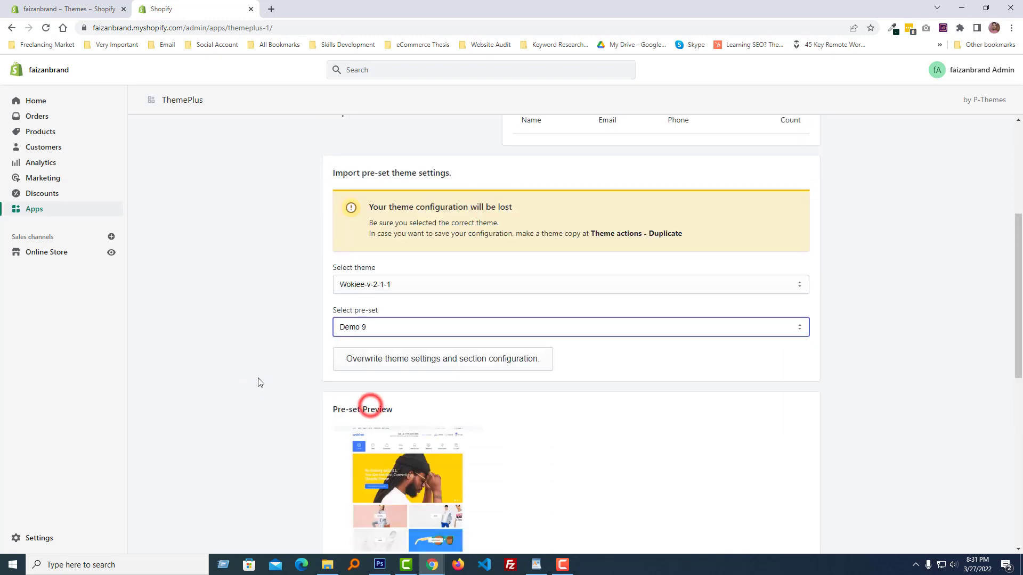
pyautogui.scroll(-3)
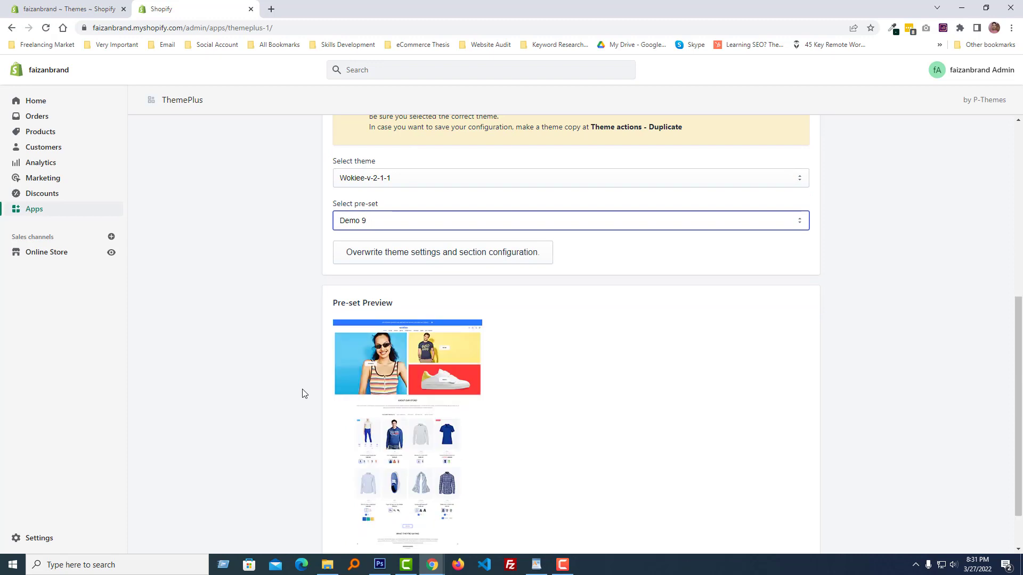
pyautogui.scroll(-3)
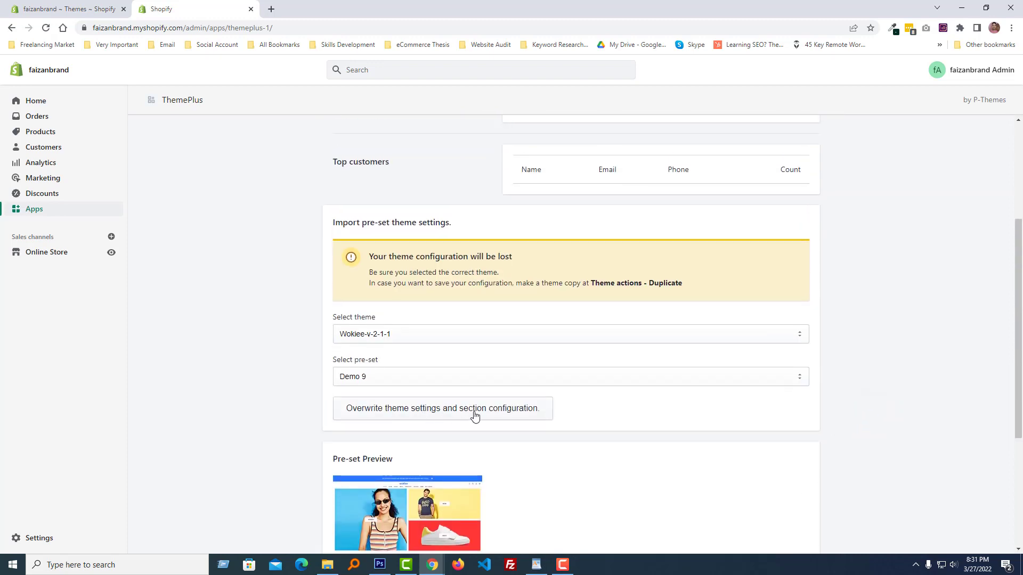
pyautogui.moveTo(510, 414)
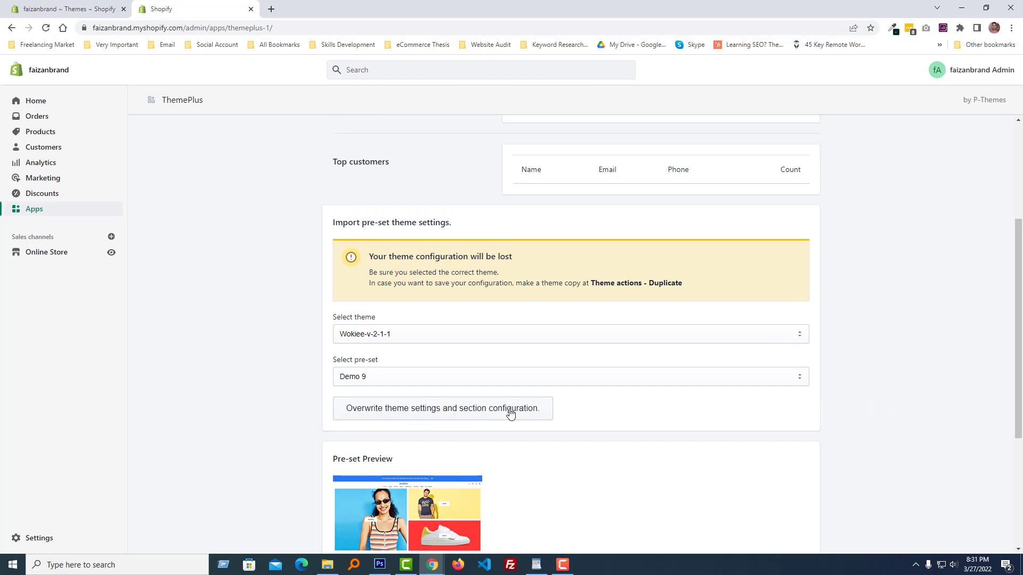
# - Overwrite Wokiee-v-2-1-1's settings and sections with Demo 9, then open the theme editor
pyautogui.click(442, 407)
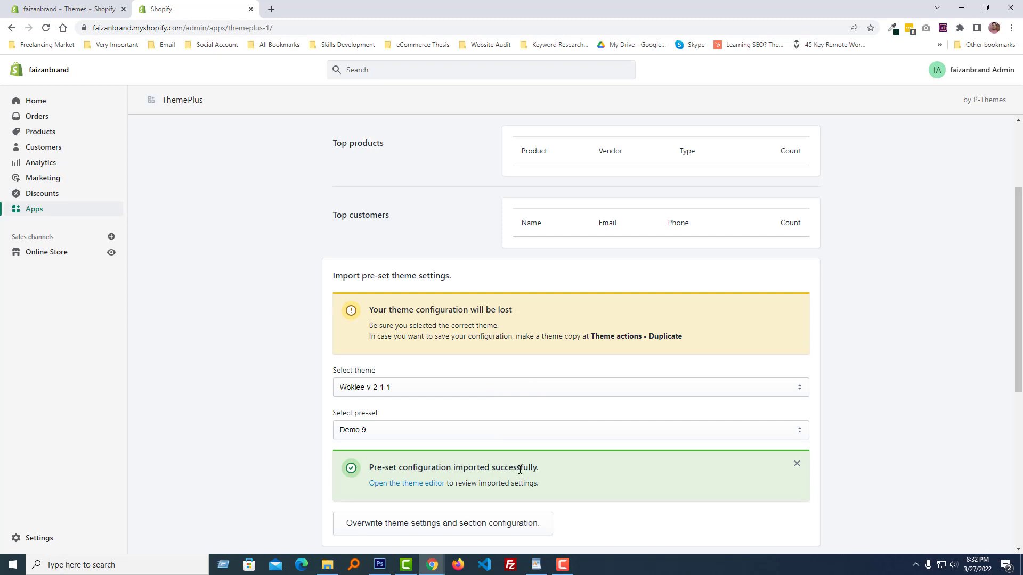
pyautogui.scroll(3)
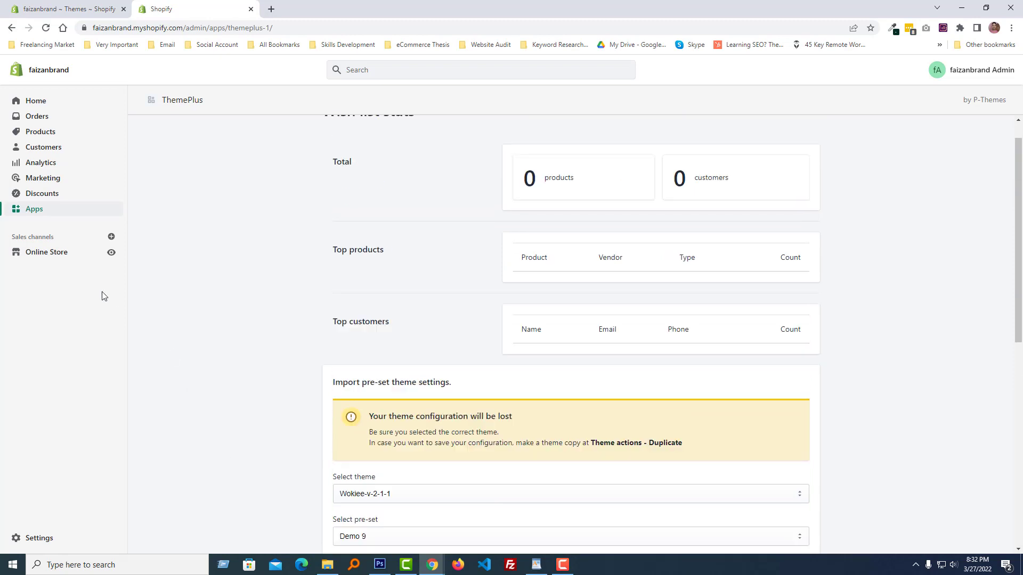
pyautogui.click(46, 253)
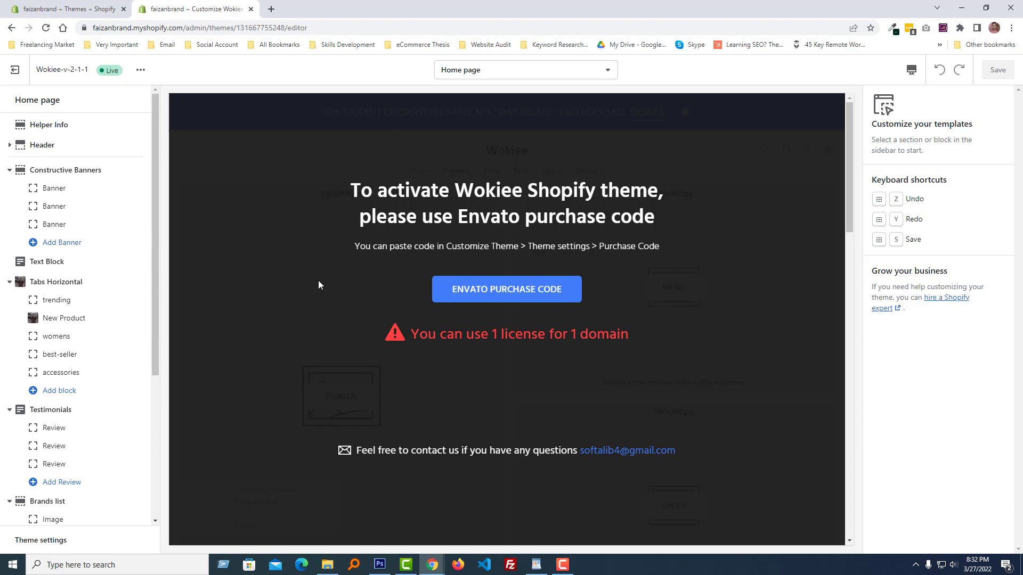
pyautogui.moveTo(492, 297)
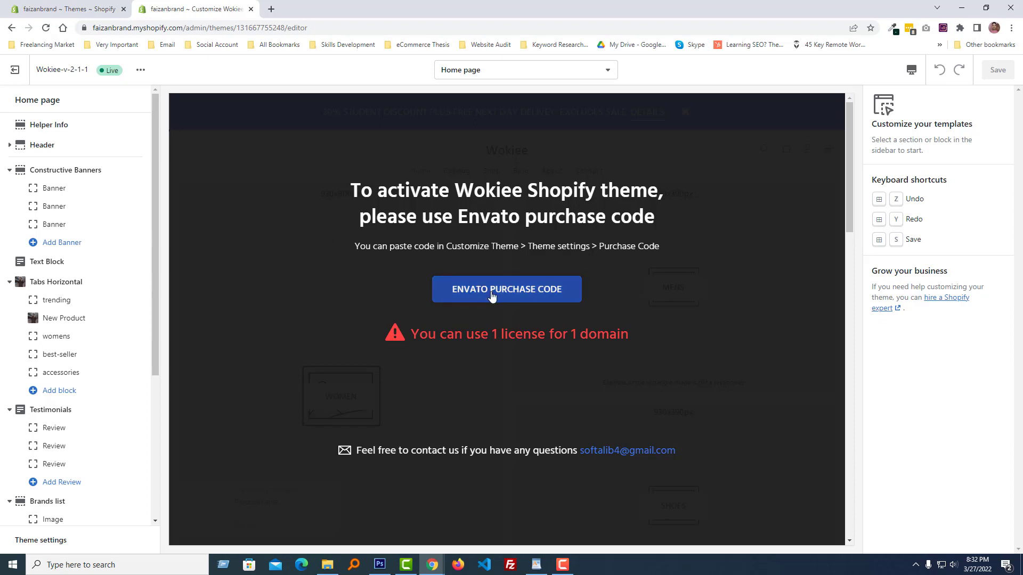
pyautogui.moveTo(553, 293)
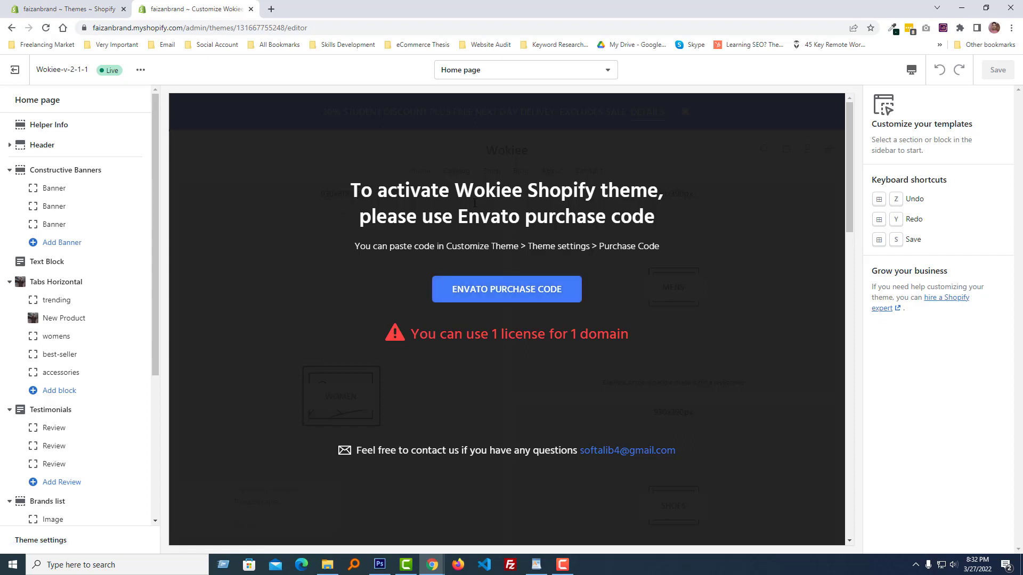
pyautogui.moveTo(528, 283)
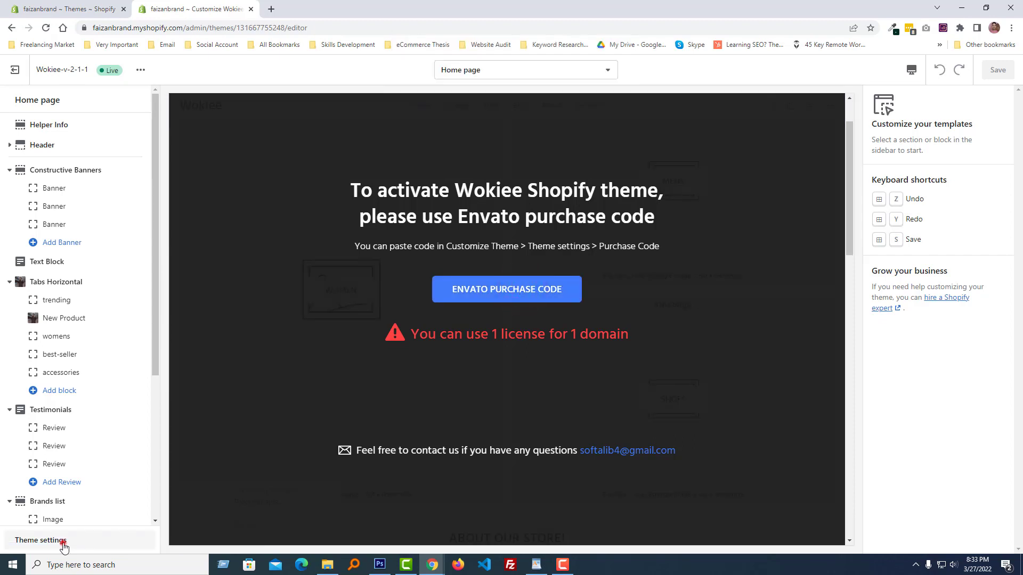
# - Expand Theme settings > PURCHASE CODE and start typing the Envato purchase code
pyautogui.click(41, 540)
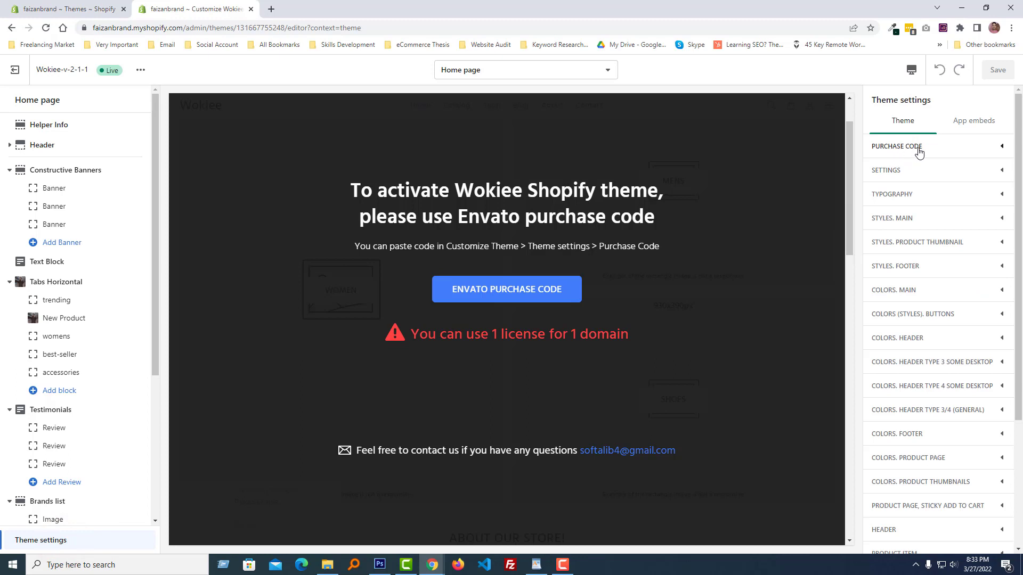
pyautogui.click(895, 146)
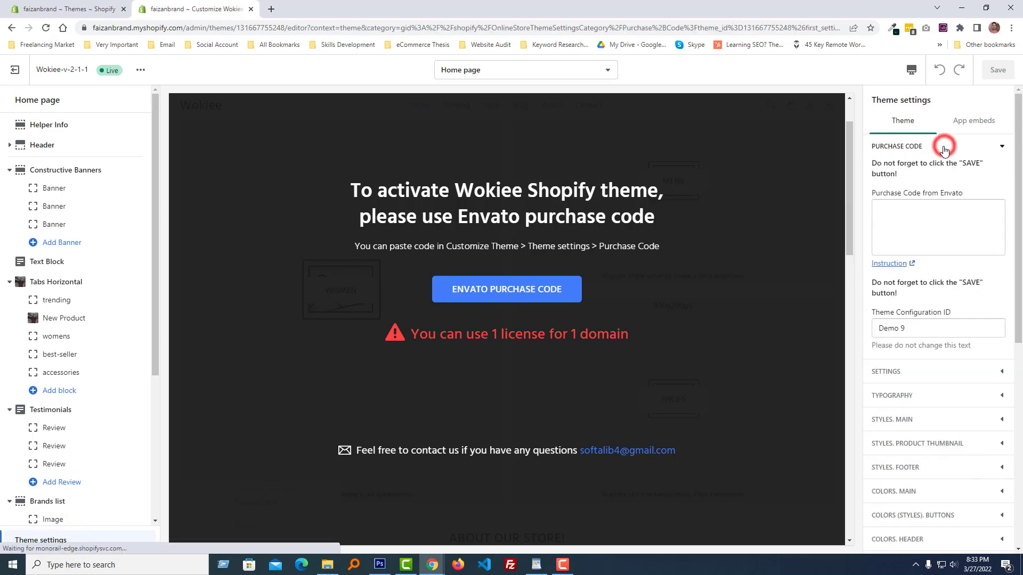
pyautogui.click(938, 227)
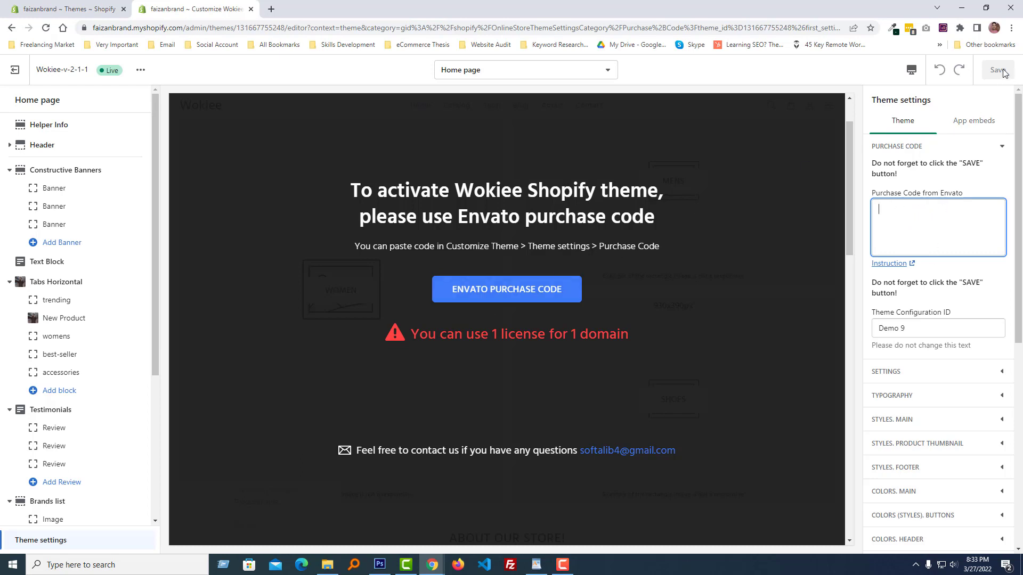
pyautogui.moveTo(994, 85)
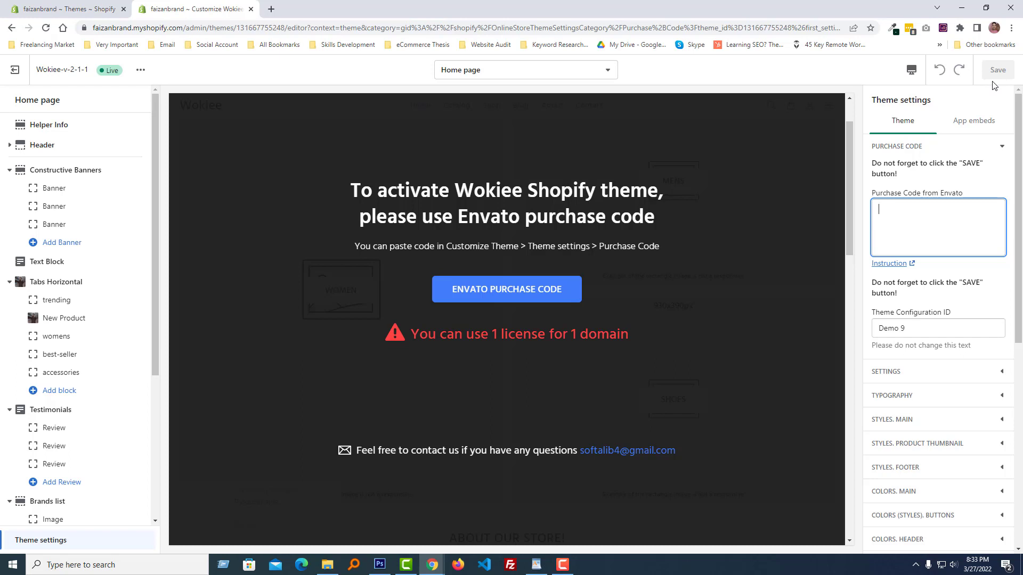
pyautogui.write('x')
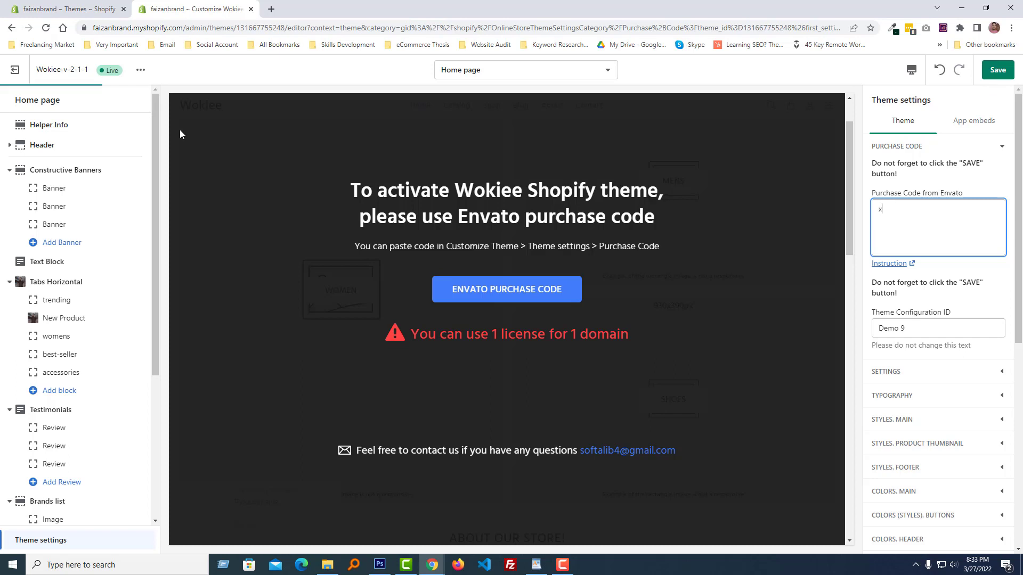